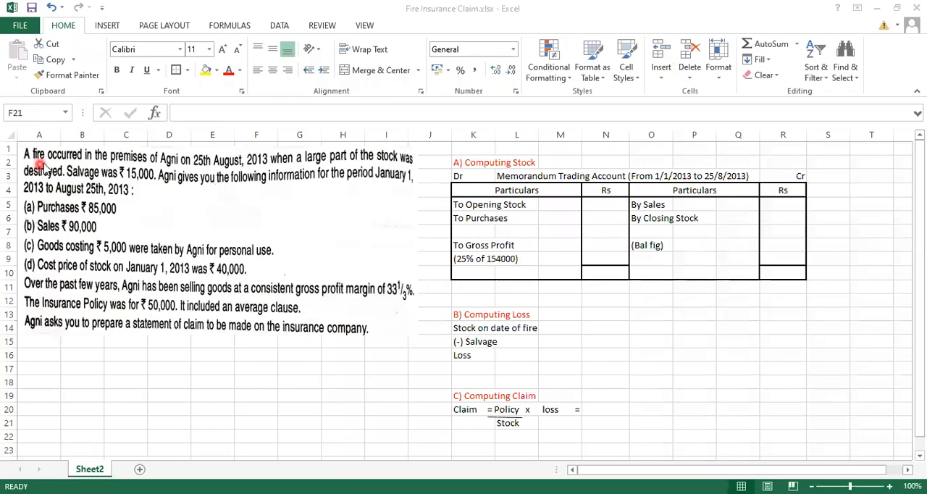
mouse_move(81, 161)
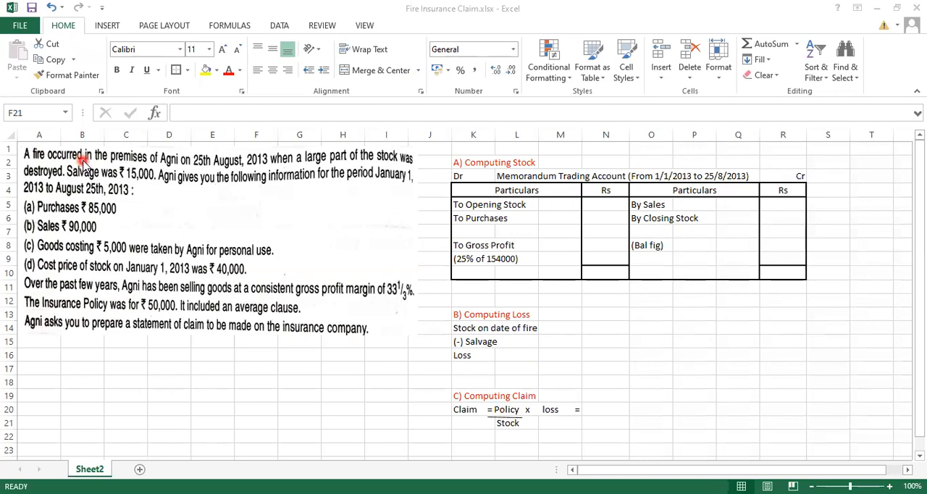
mouse_move(78, 205)
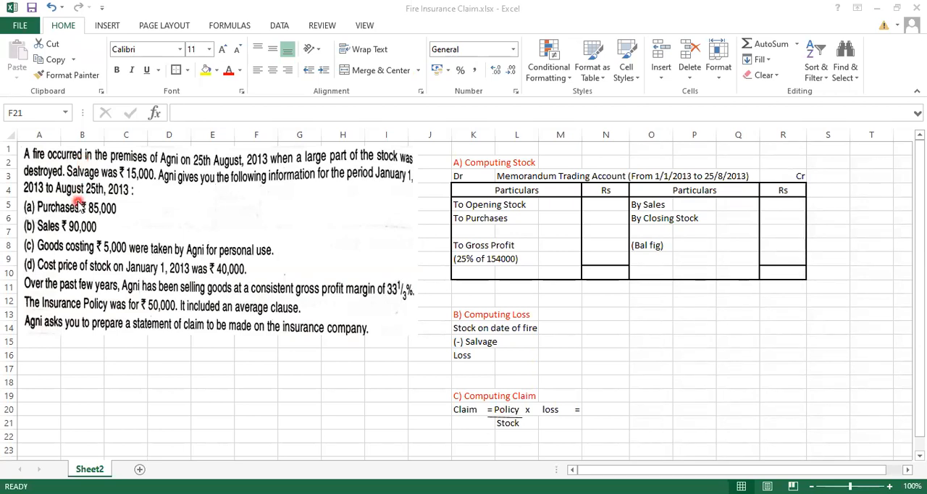
mouse_move(124, 252)
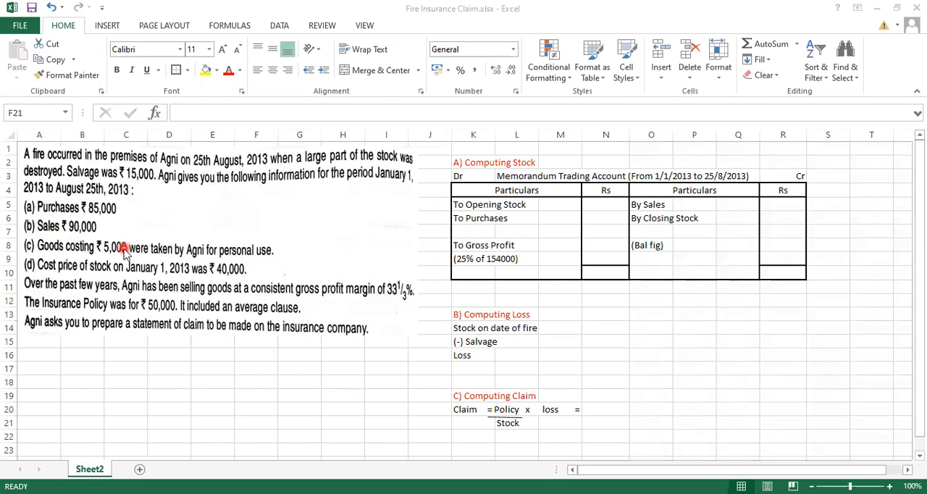
mouse_move(195, 257)
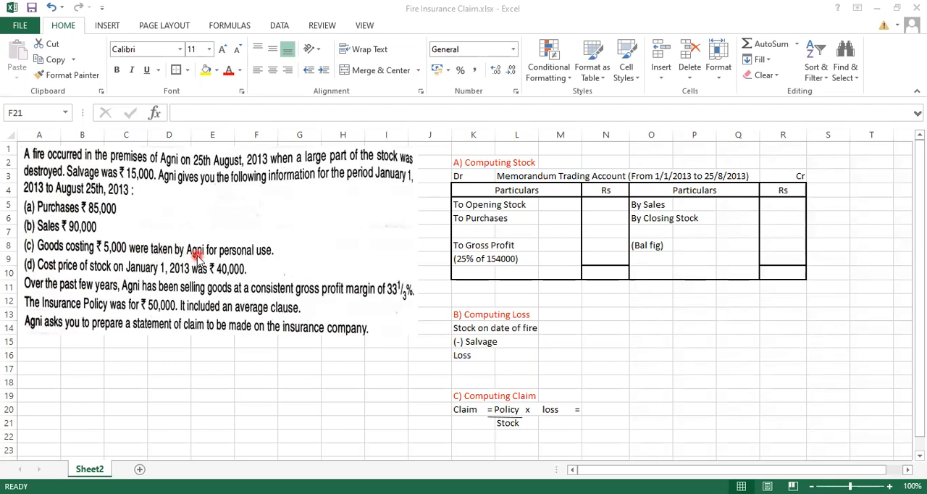
mouse_move(261, 262)
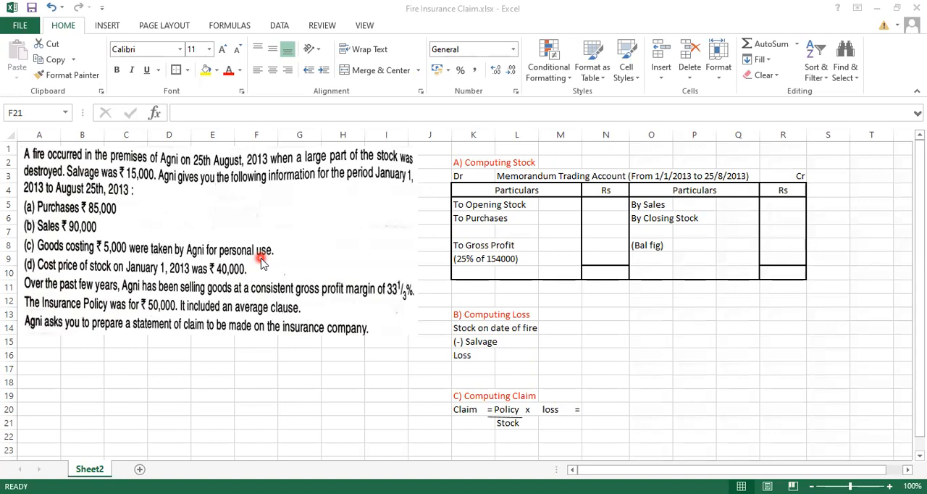
mouse_move(467, 226)
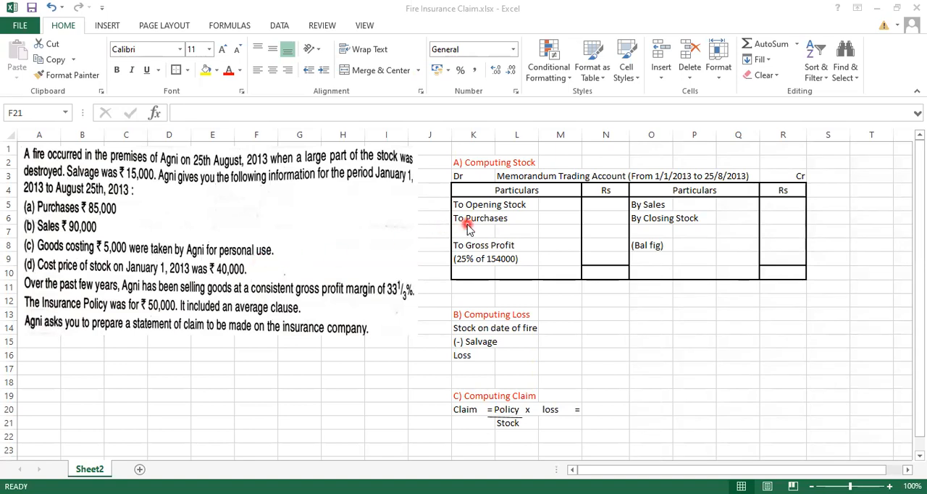
mouse_move(510, 222)
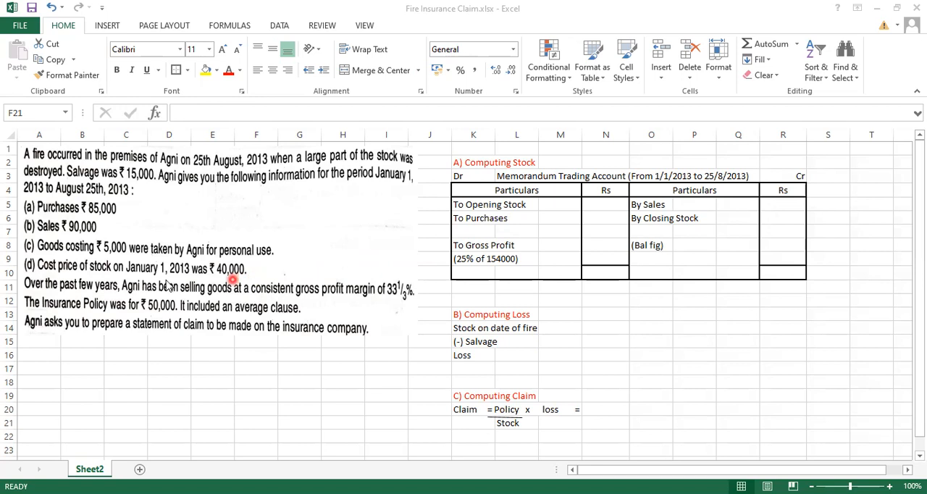
mouse_move(132, 277)
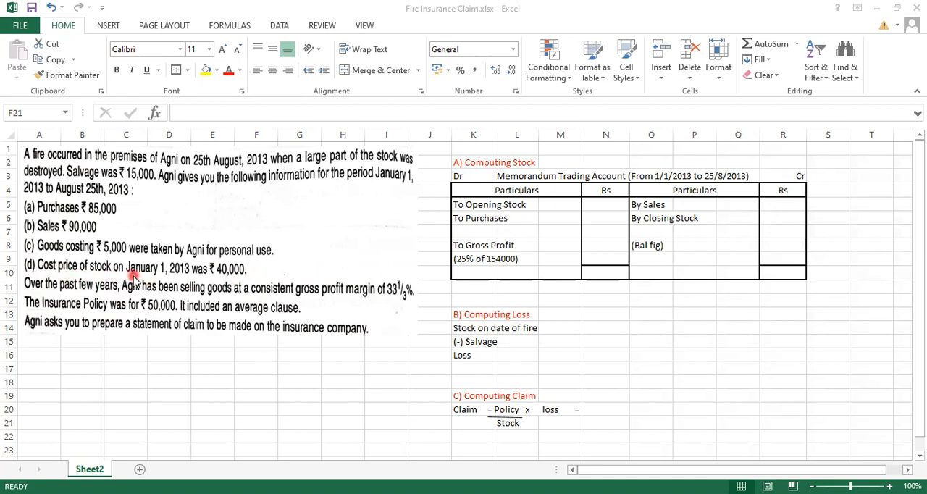
mouse_move(185, 279)
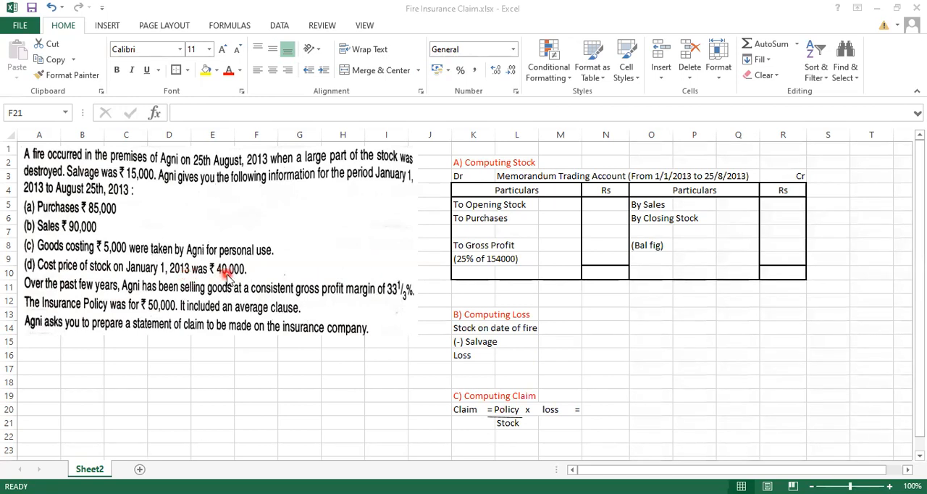
mouse_move(76, 294)
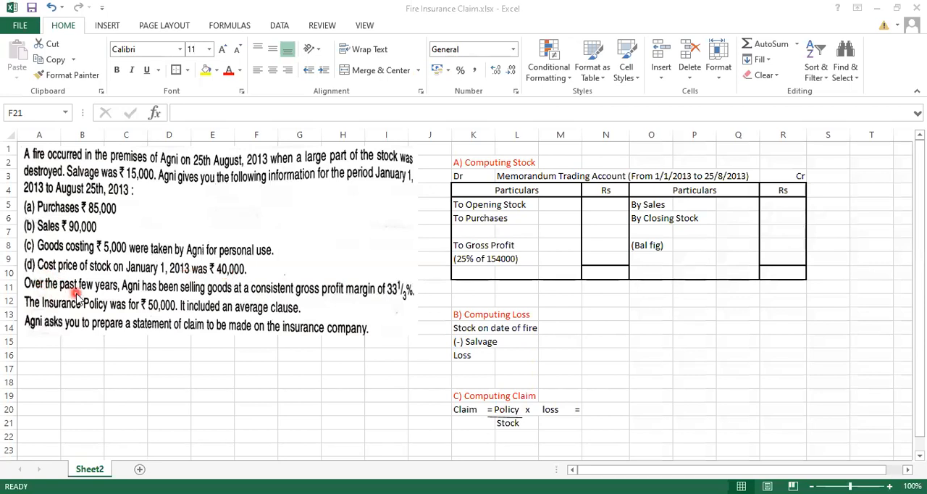
mouse_move(155, 294)
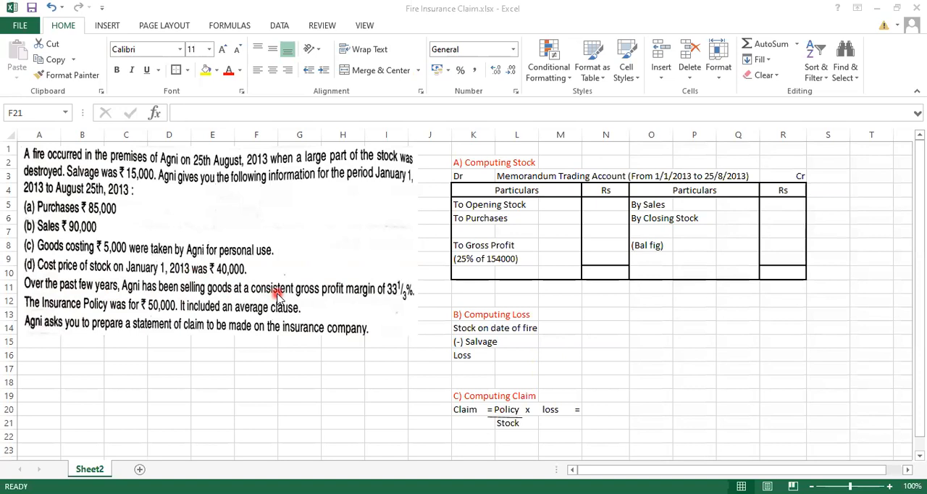
mouse_move(333, 299)
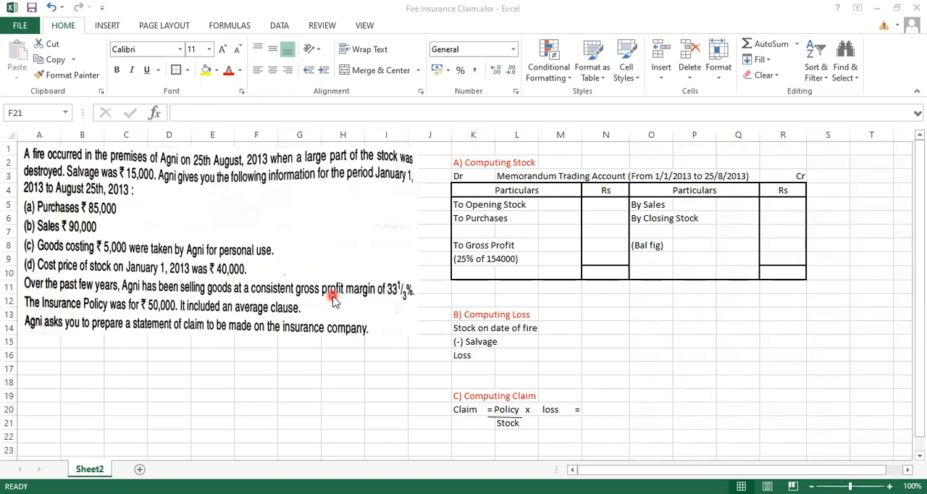
mouse_move(282, 304)
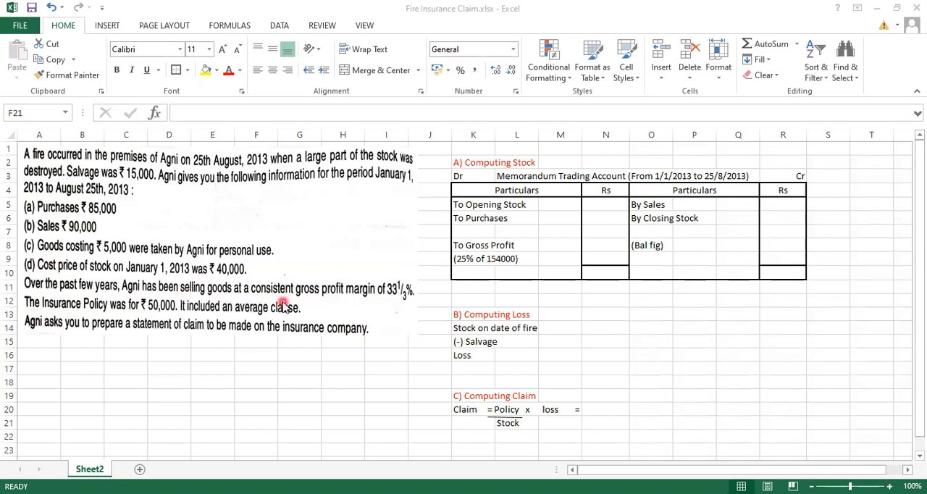
mouse_move(376, 300)
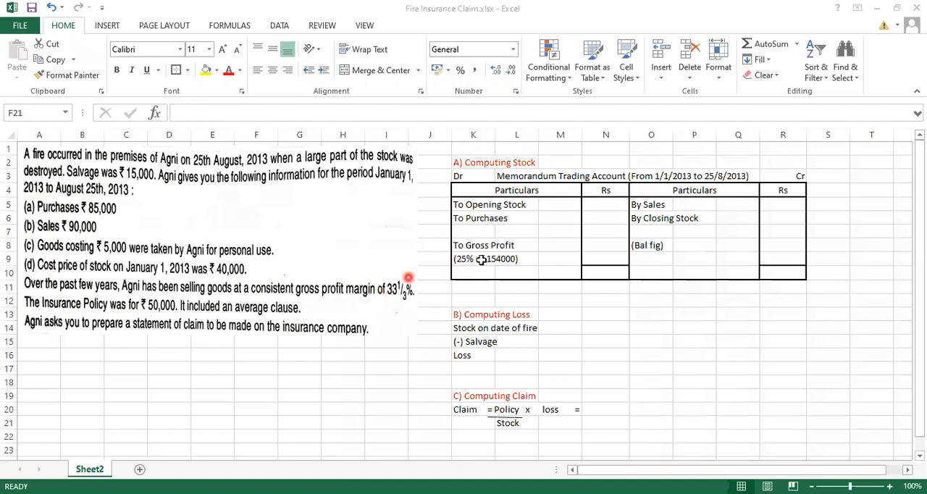
Clear the '25% of 154000' note beneath To Gross Profit in K9
left_click(473, 258)
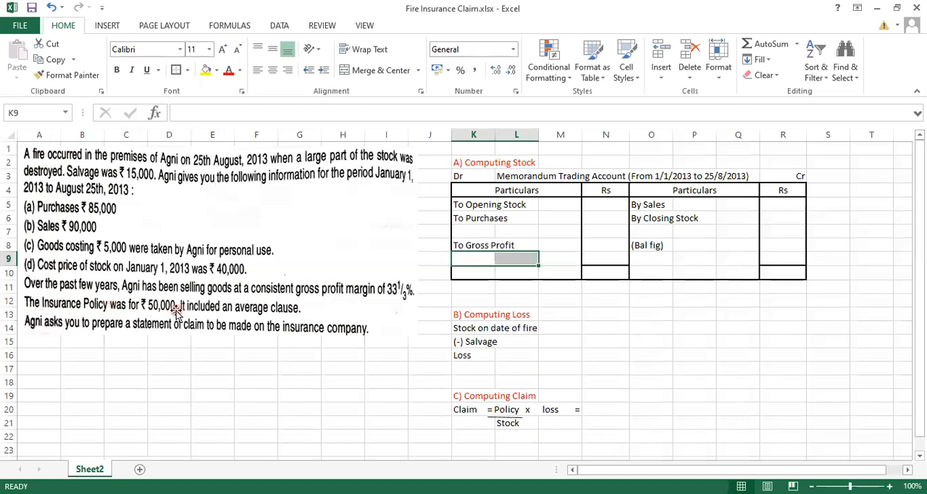
mouse_move(235, 315)
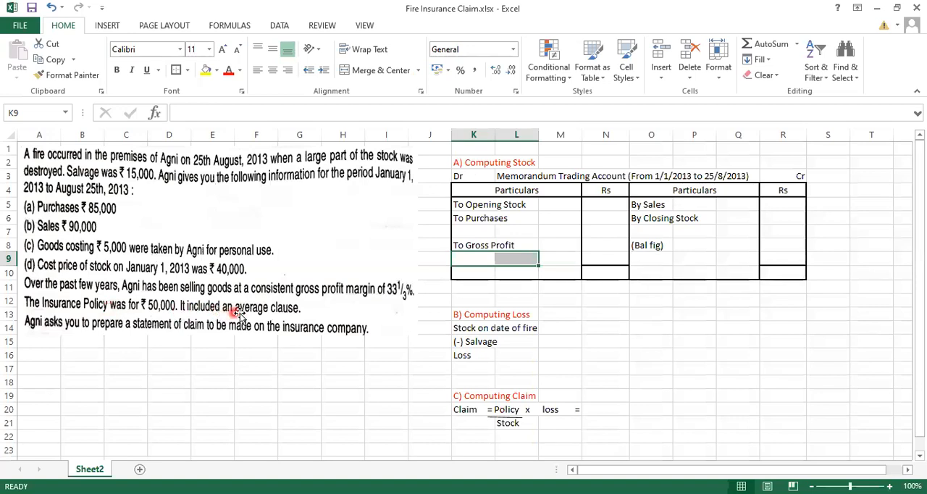
mouse_move(284, 316)
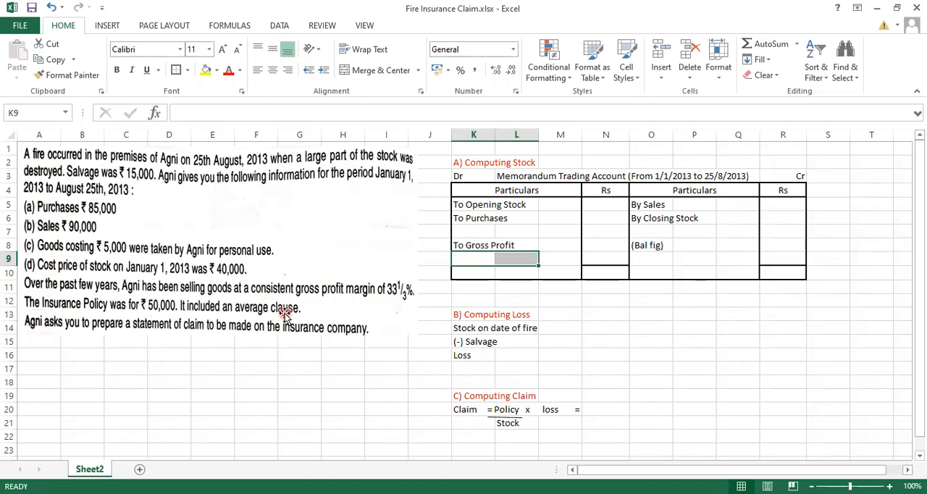
mouse_move(167, 335)
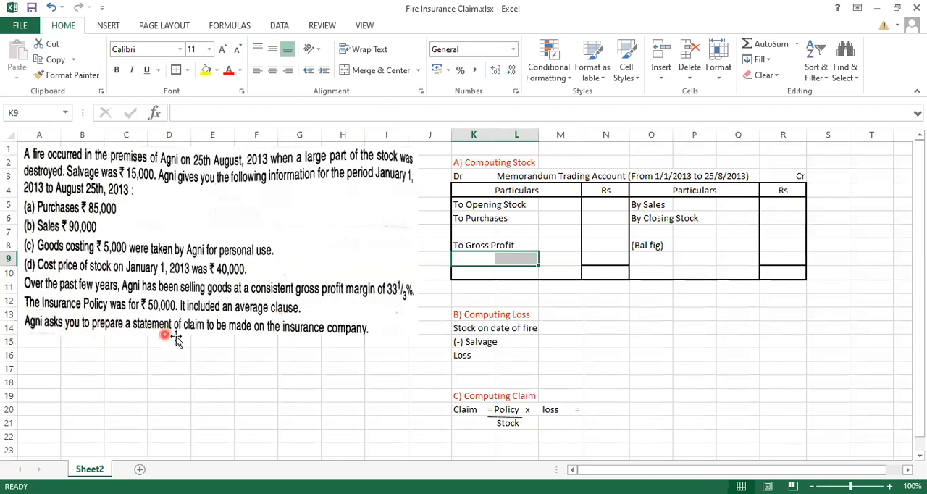
mouse_move(485, 414)
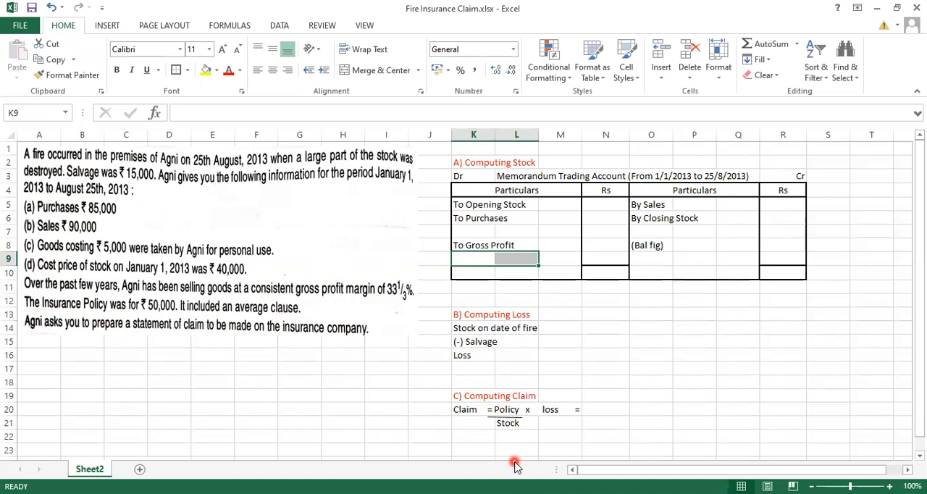
mouse_move(858, 335)
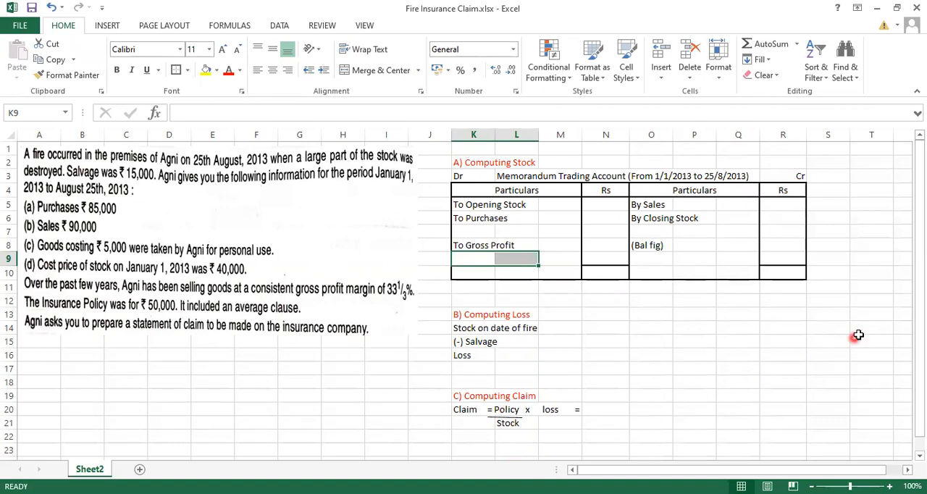
mouse_move(914, 294)
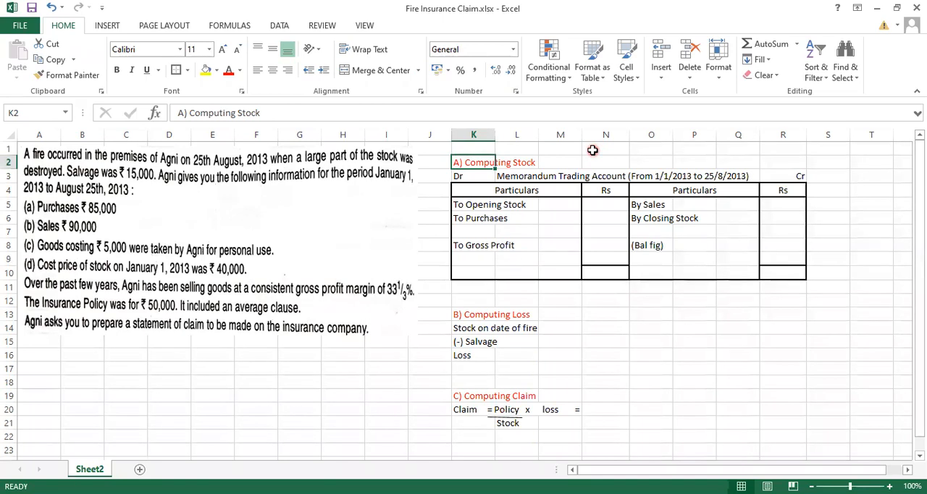
mouse_move(643, 248)
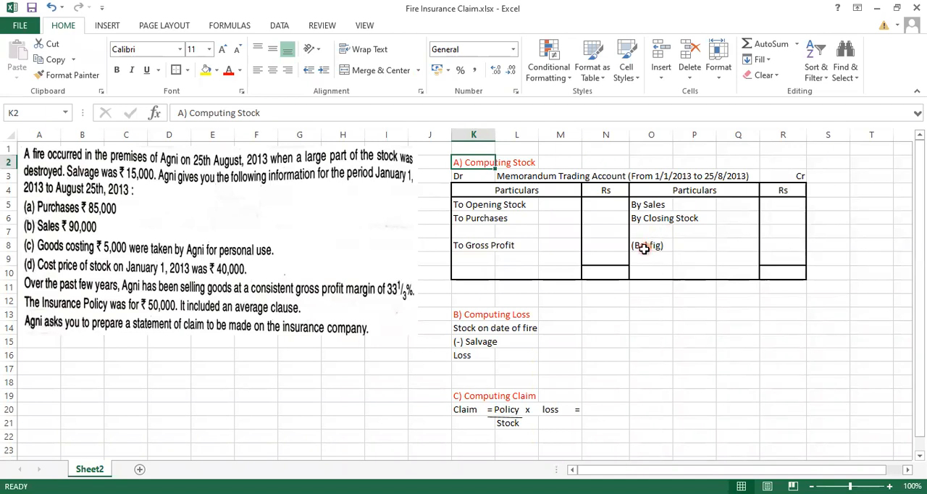
Move the '(Bal fig)' label from O8 up to O7, under By Closing Stock
left_click(650, 245)
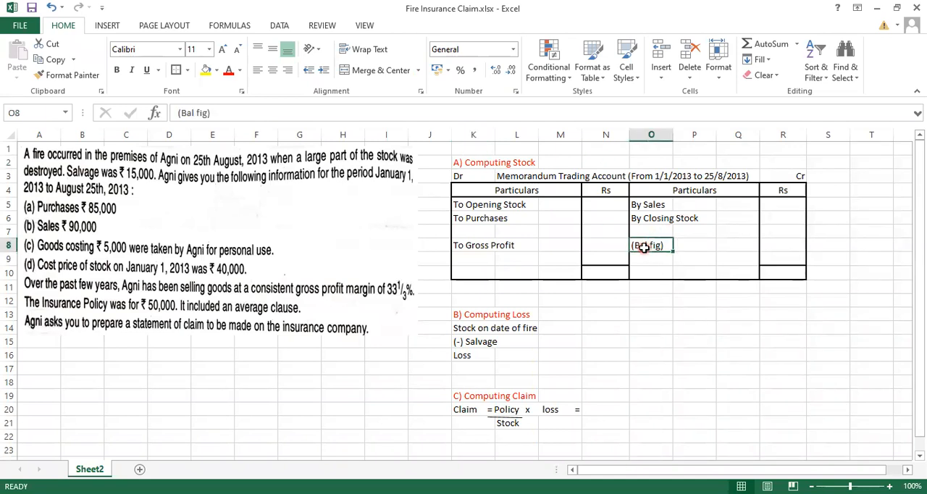
left_click(651, 231)
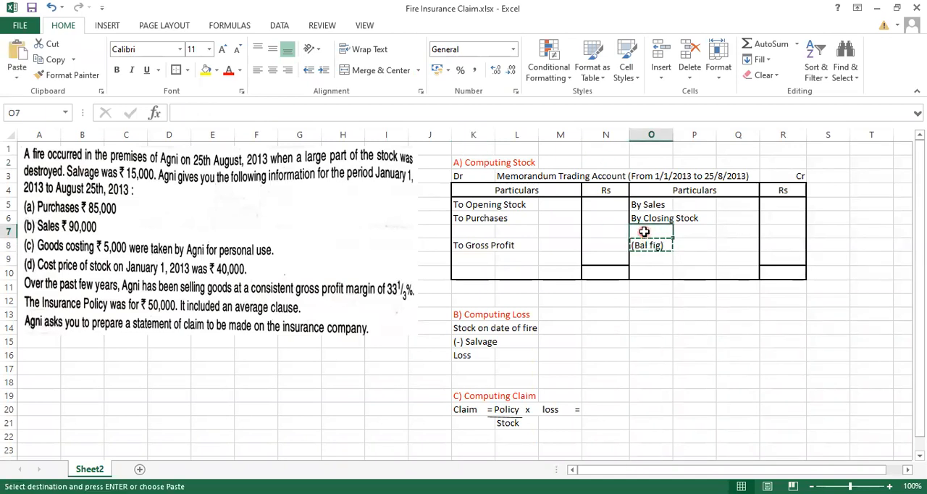
left_click(686, 257)
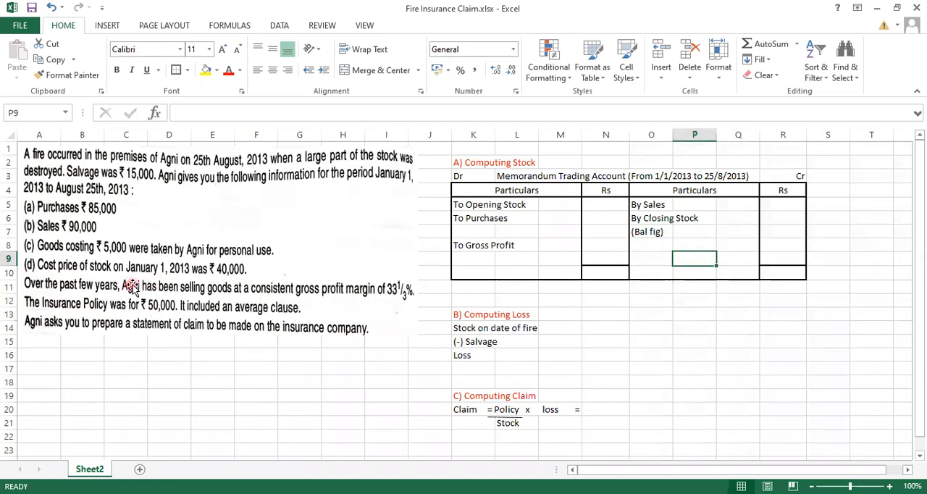
mouse_move(102, 239)
type("4")
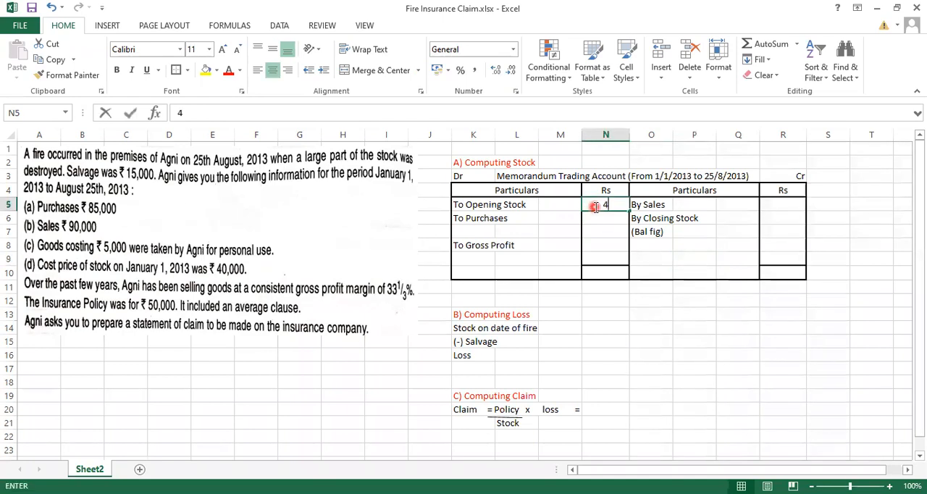
Add a '(-)Drawings' label in K7 below purchases
type("0000")
key("Return")
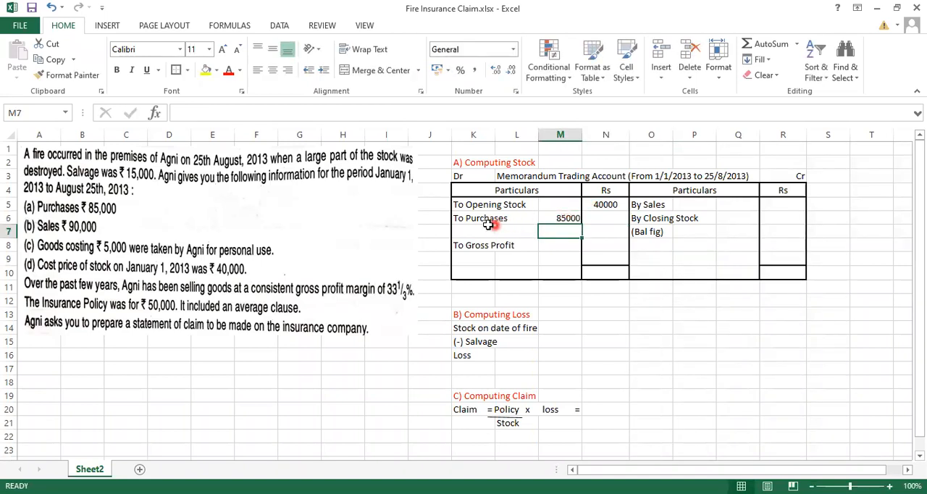
type("(")
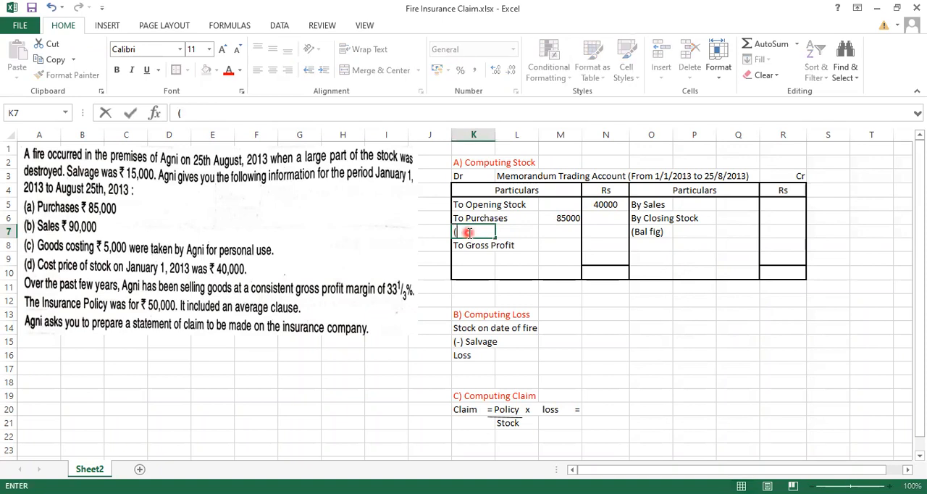
type("-)")
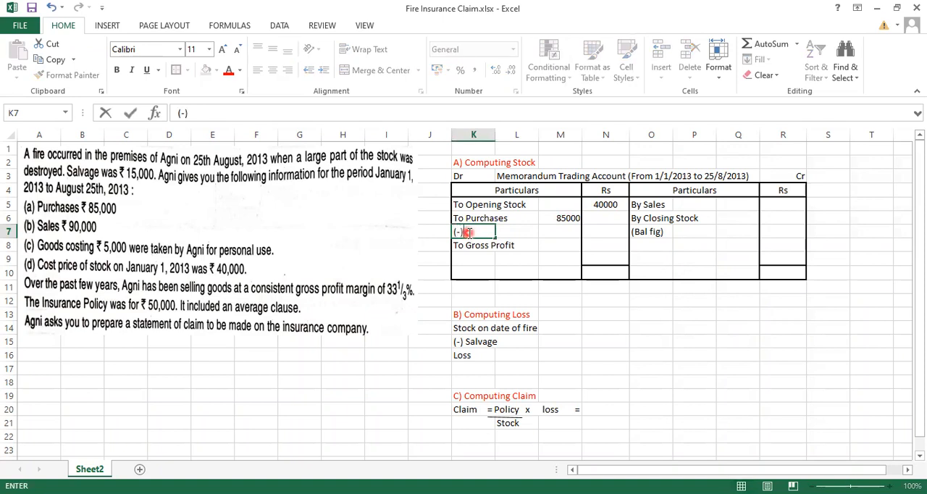
type("Draw")
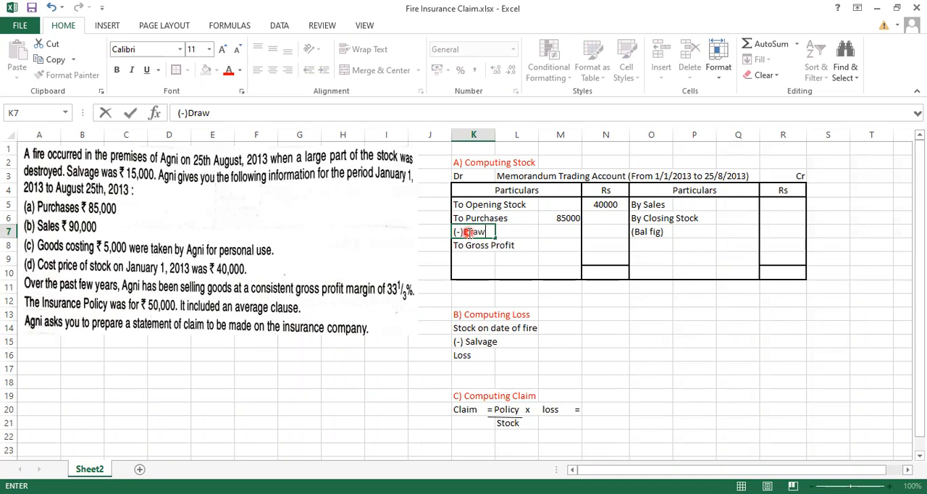
type("ings")
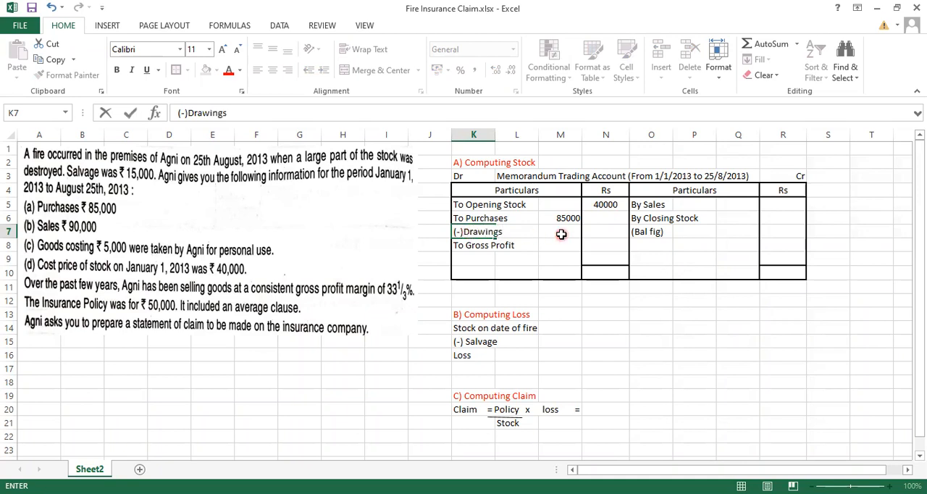
Enter the (5000) drawings deduction, net purchases of 80000, and sales of 90000
left_click(560, 231)
type("(5")
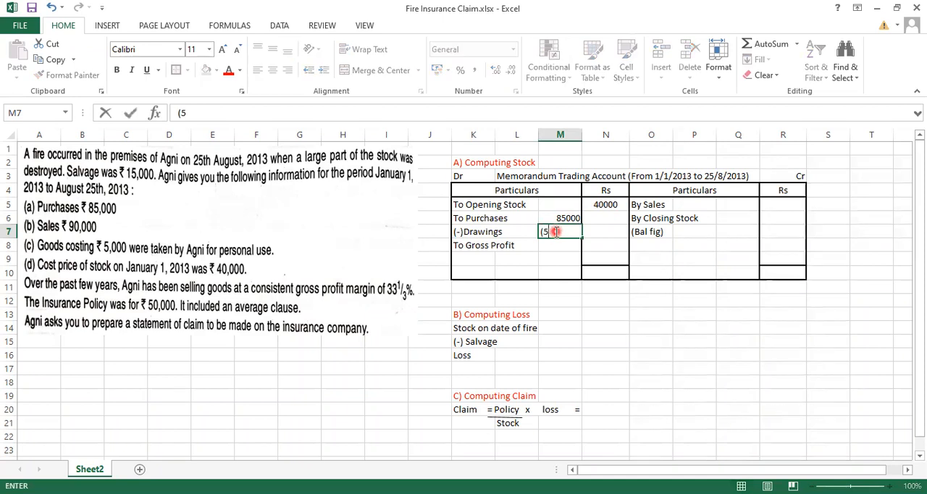
type("000_")
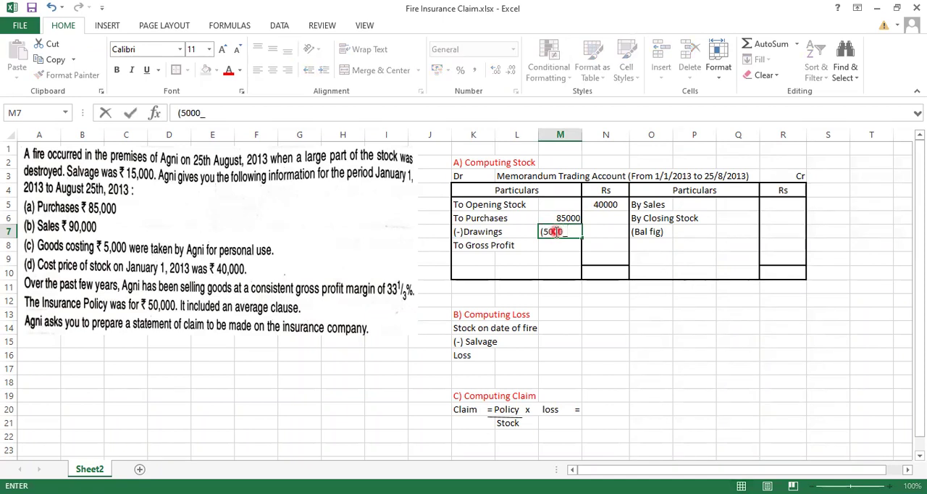
type(")")
left_click(606, 232)
type("8")
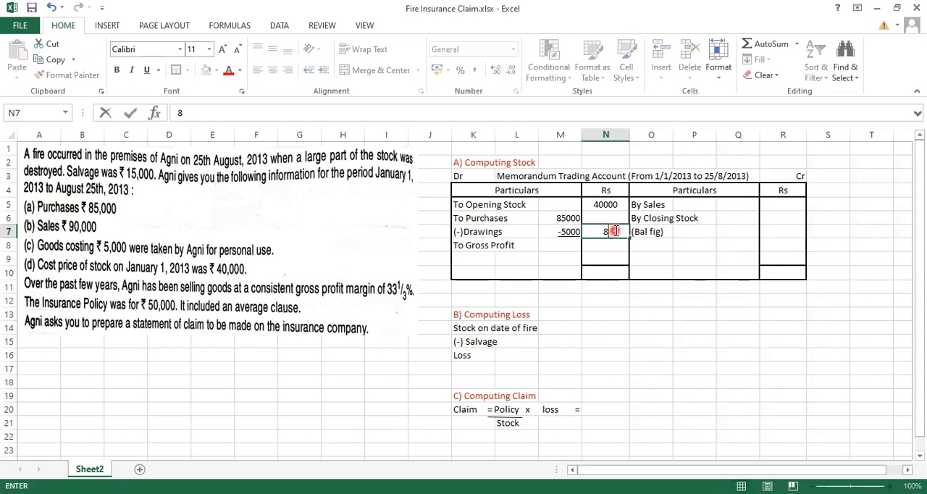
type("0000")
left_click(783, 204)
type("9000")
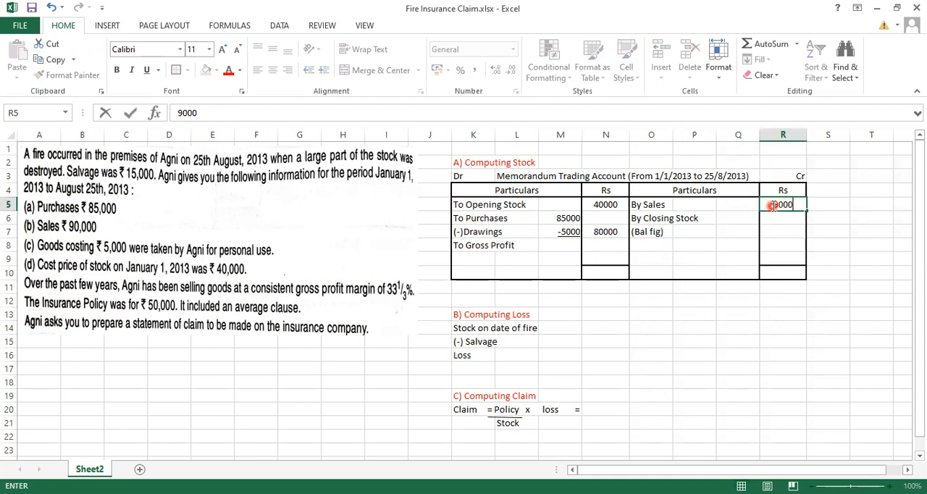
key("Return")
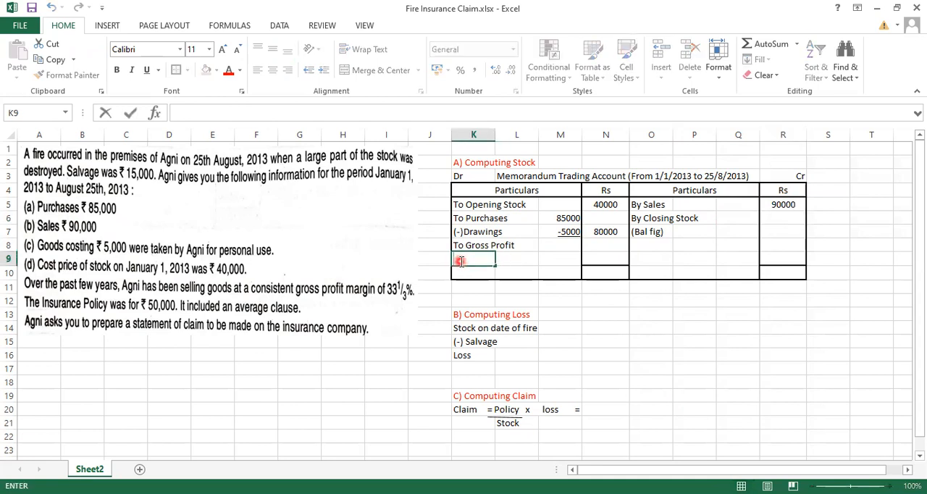
Note '(33.33 % on 90000)' in K9 and enter gross profit of 30000 in N8
type("(33.33")
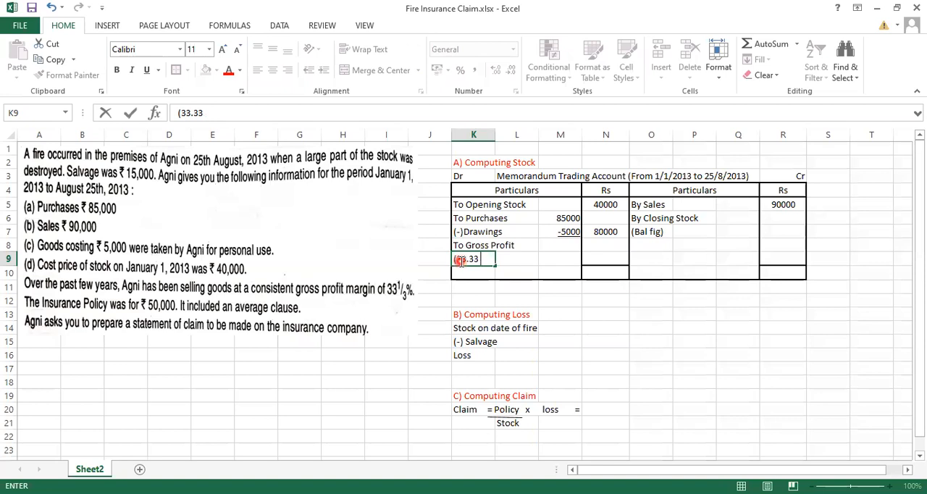
type("/1")
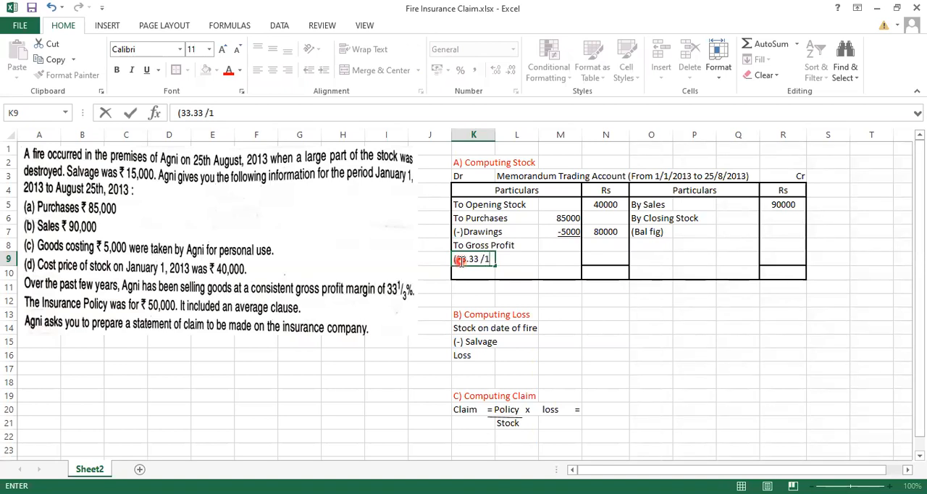
key("Backspace")
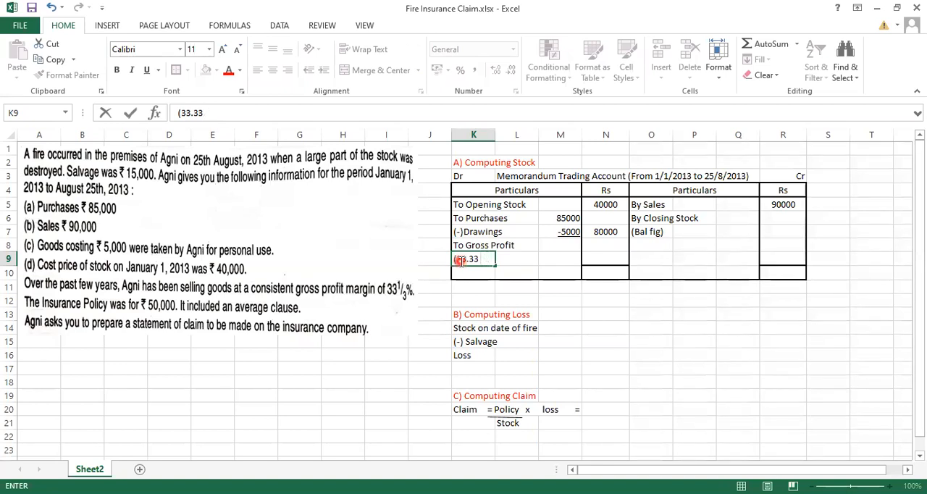
type("%")
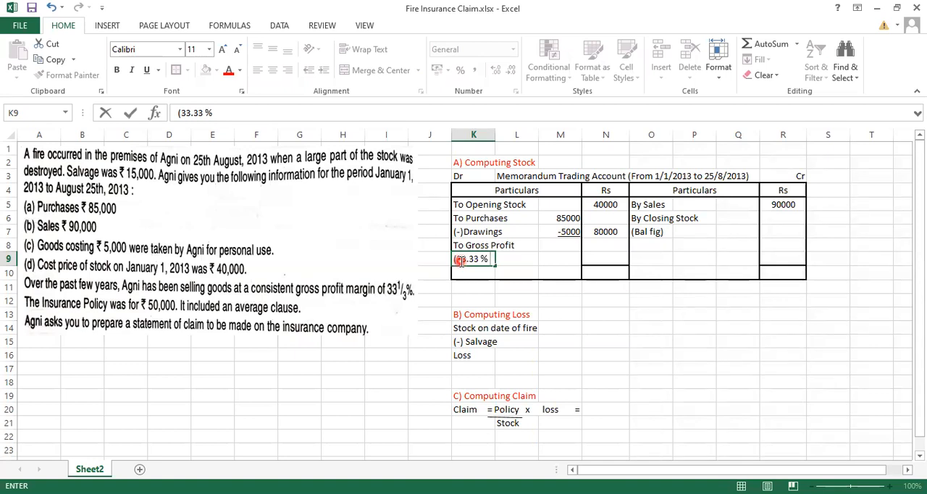
type("on")
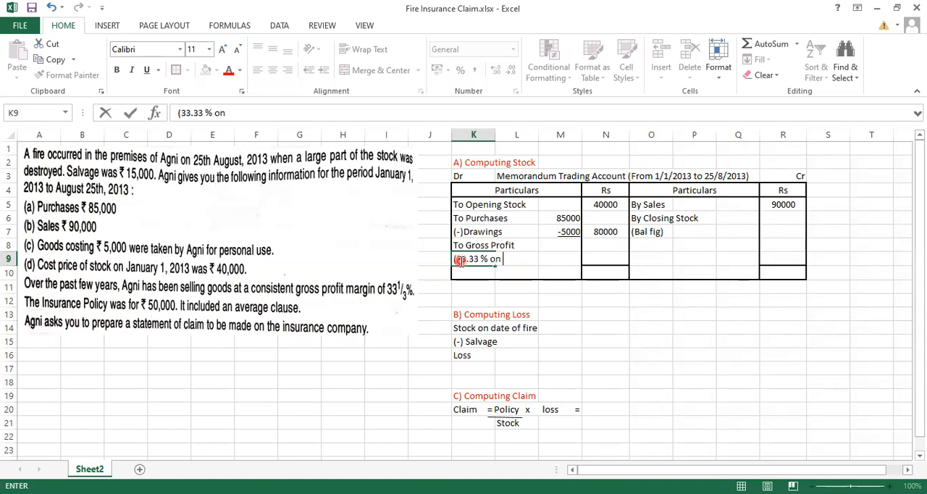
type("9")
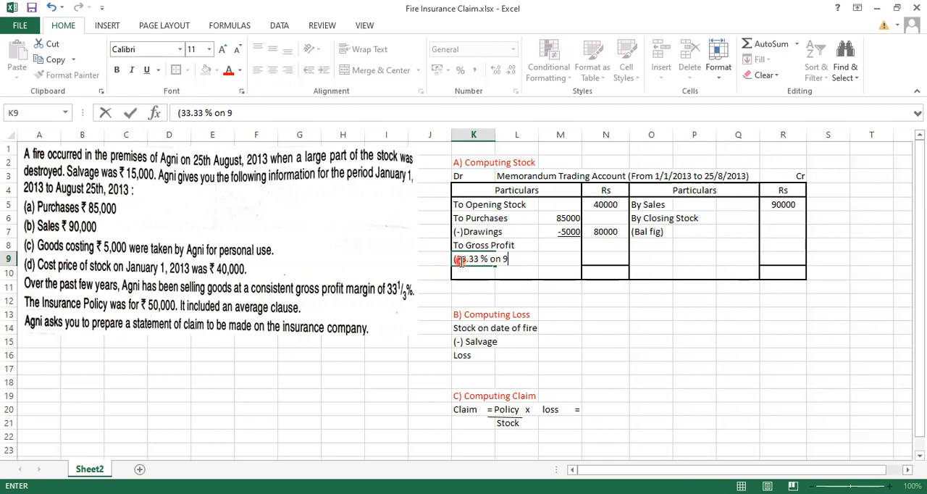
type("0000)")
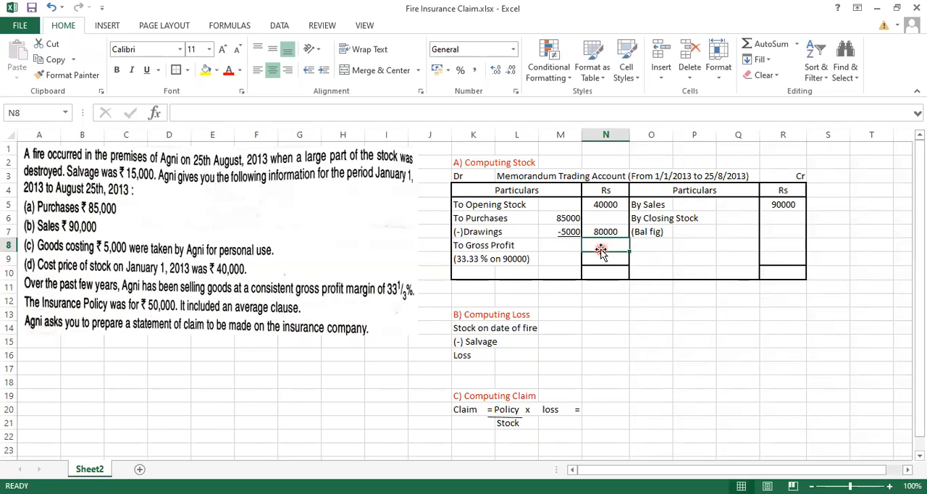
type("30000")
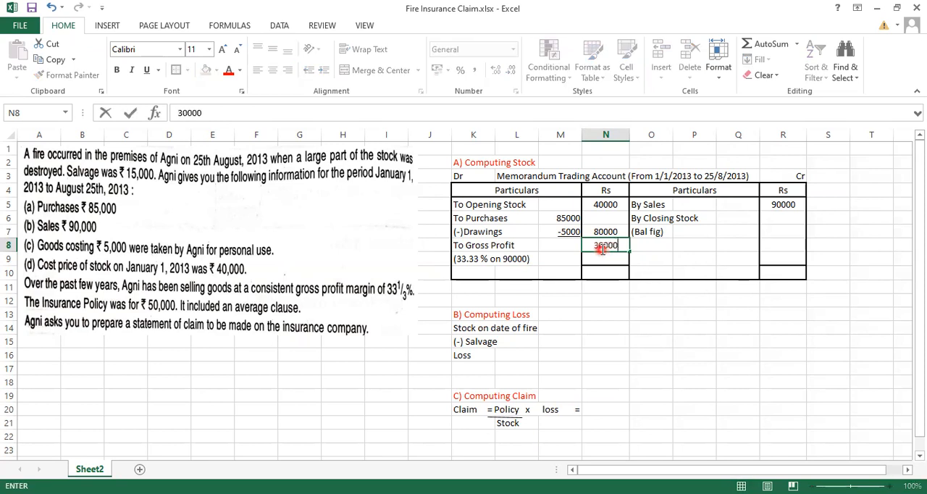
key("Return")
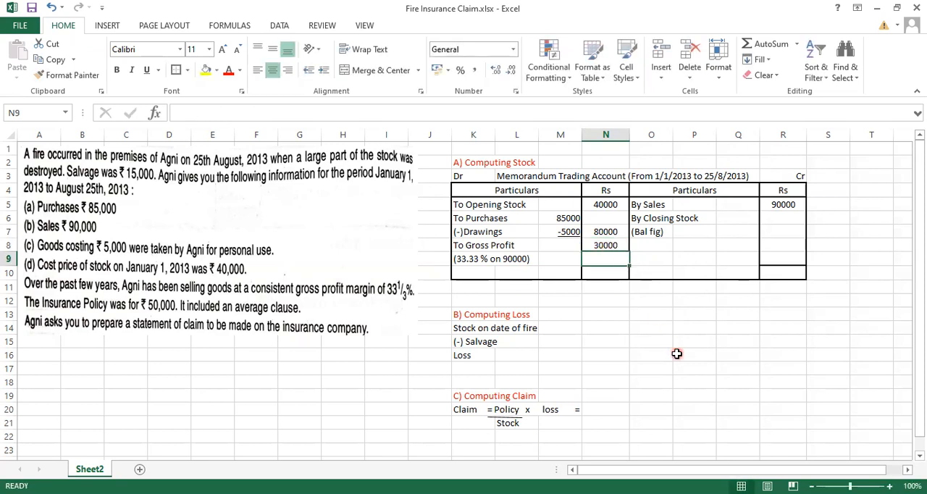
mouse_move(558, 205)
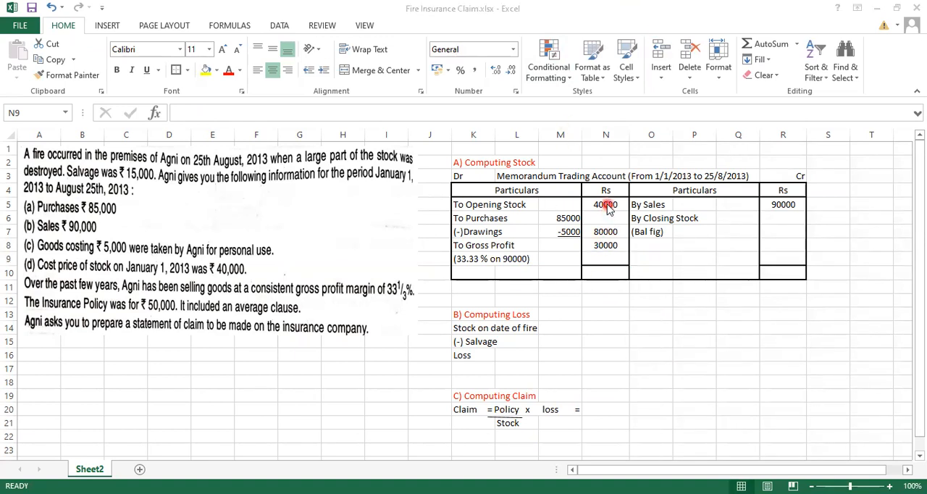
Enter 150000 totals on both sides and set closing stock 60000 as the yellow balancing figure
left_click_drag(606, 204, 606, 245)
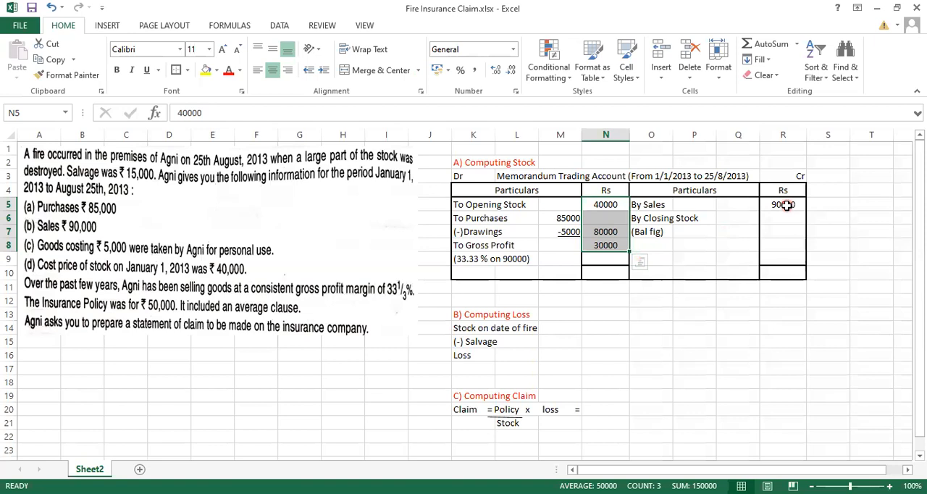
left_click(605, 273)
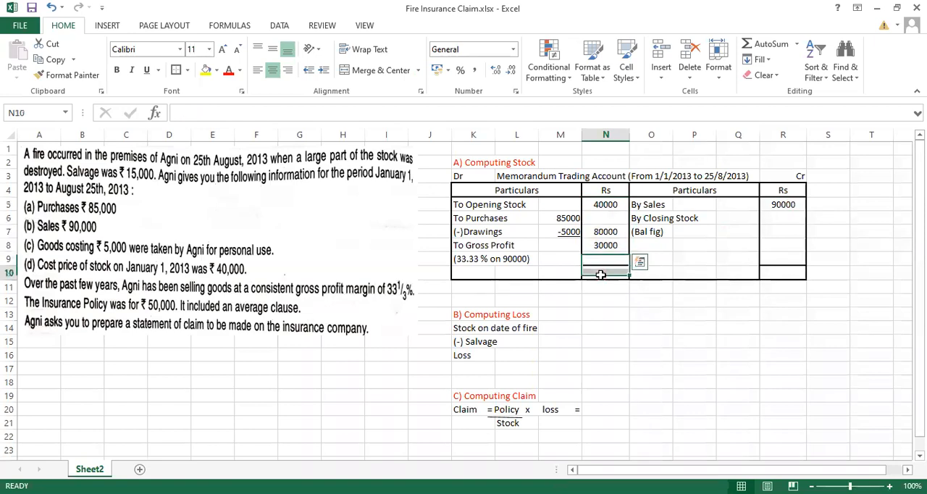
type("150000")
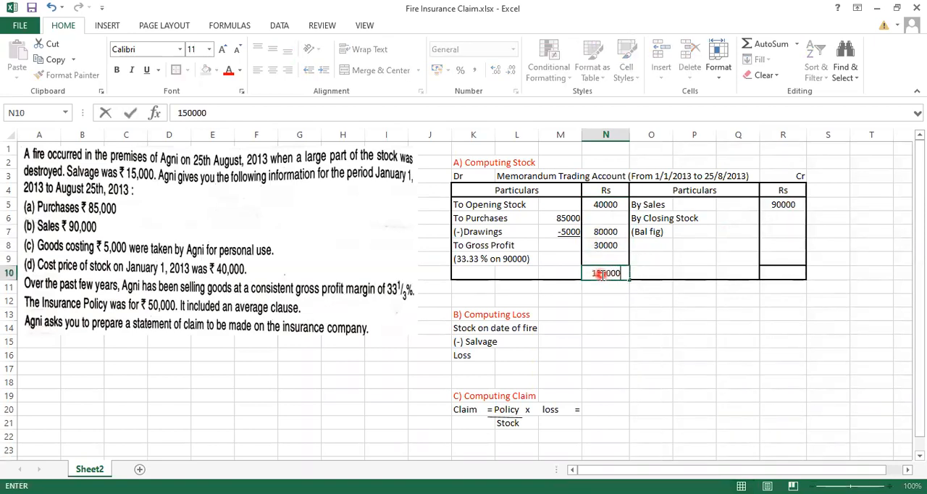
key("Return")
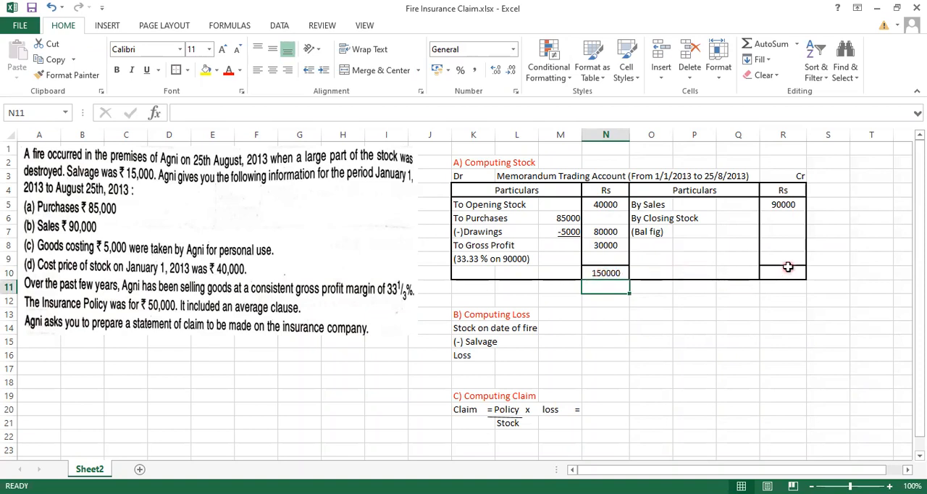
type("15000")
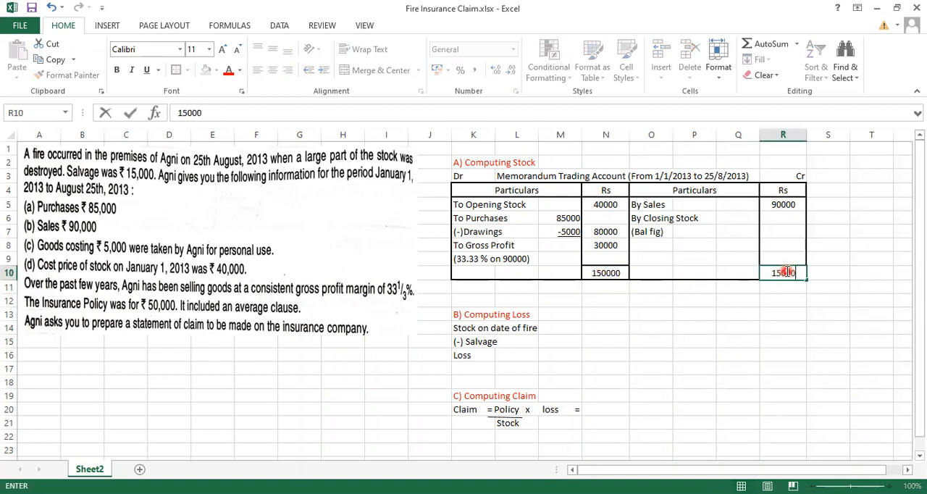
key("Return")
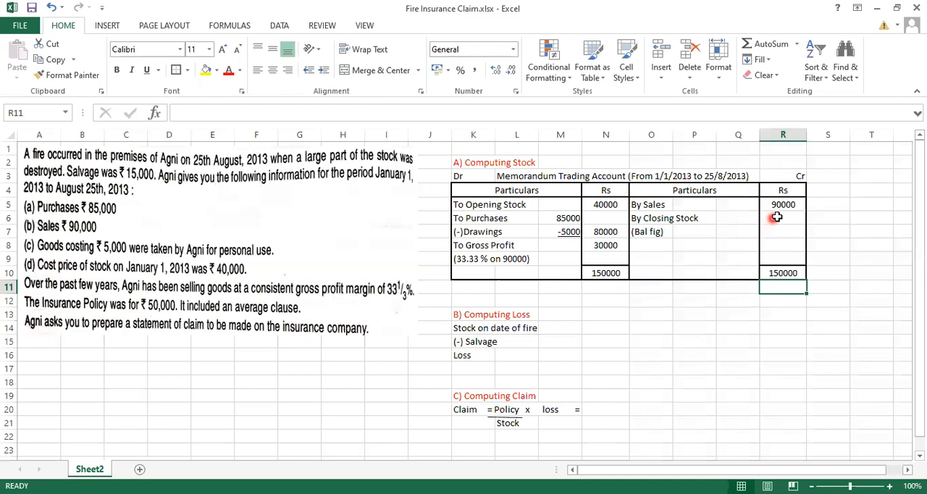
left_click(783, 218)
type("=R10-R5")
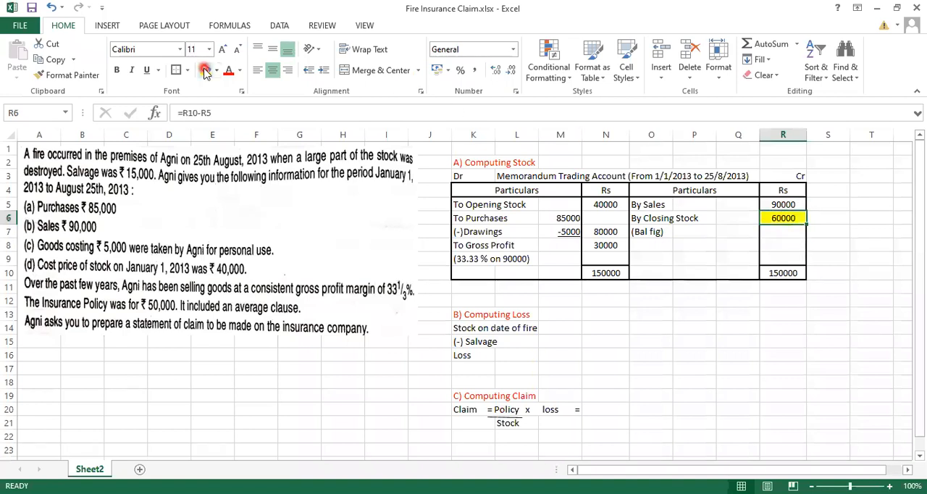
left_click(651, 355)
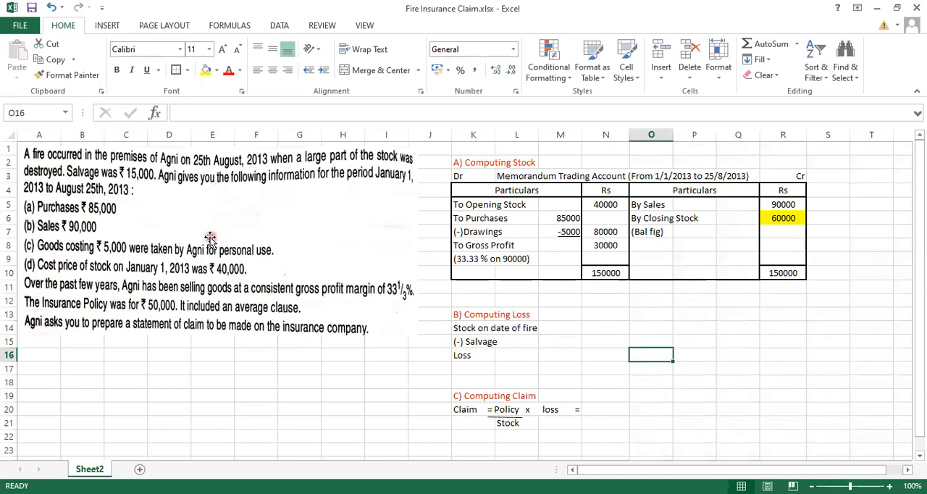
mouse_move(146, 172)
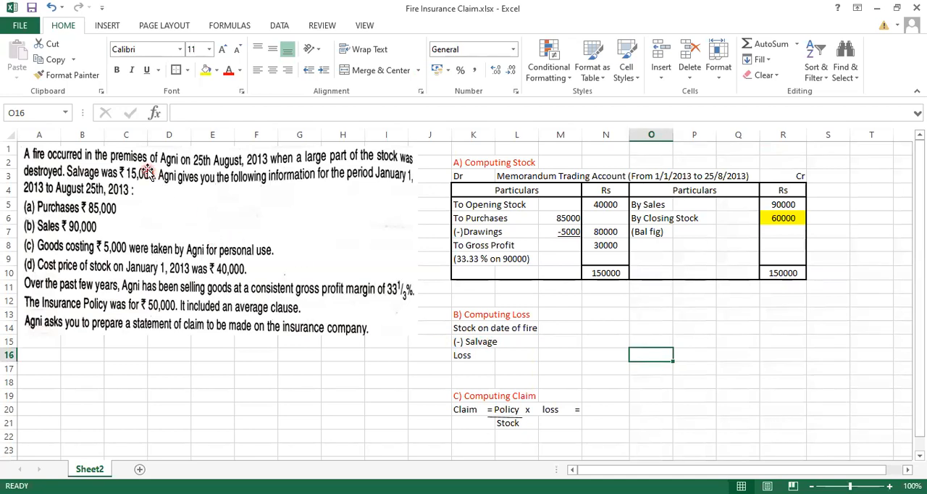
mouse_move(153, 202)
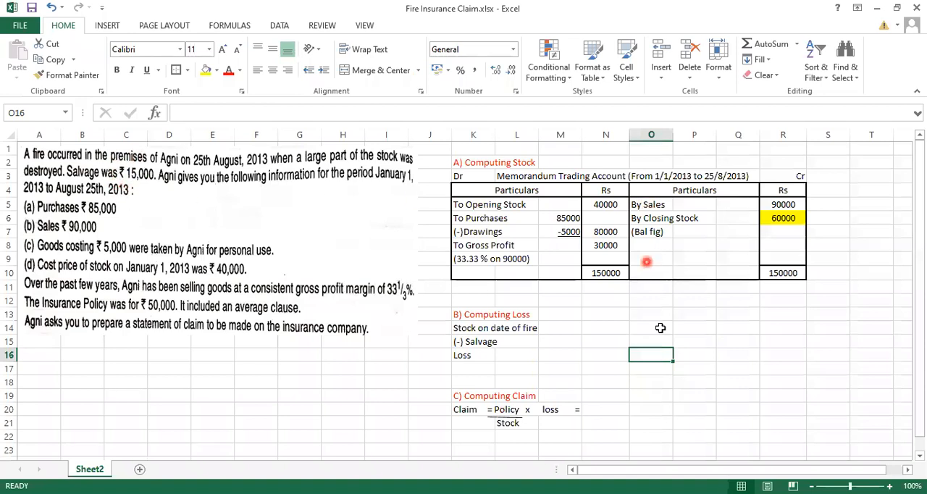
Enter stock on date of fire 60000, salvage (15000), and the resulting loss of 45000
left_click(606, 327)
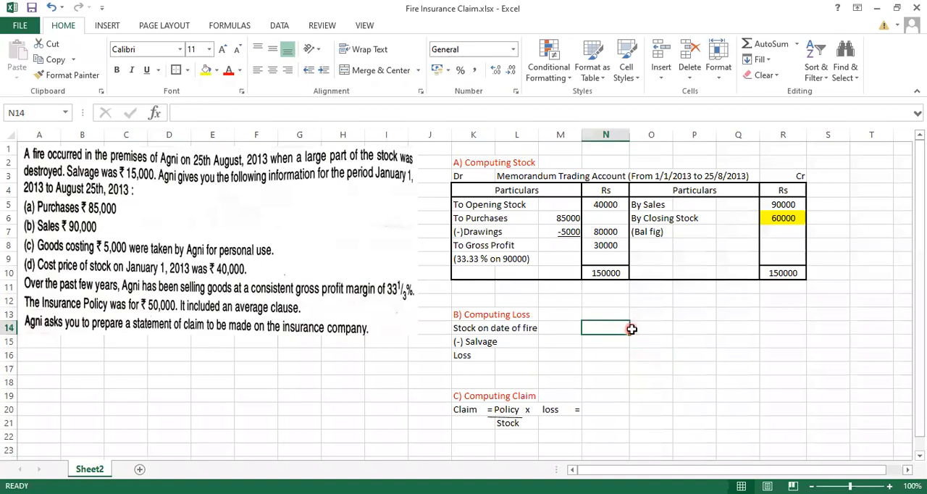
left_click(652, 328)
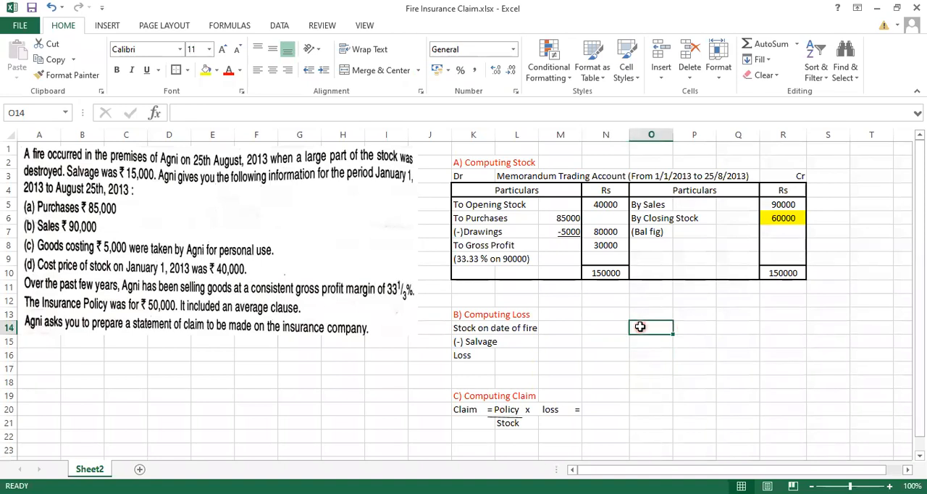
type("6")
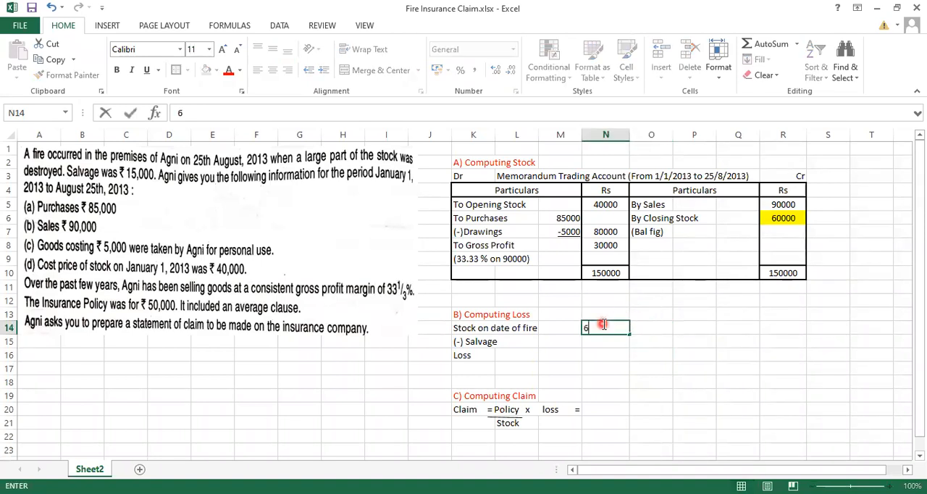
type("0000")
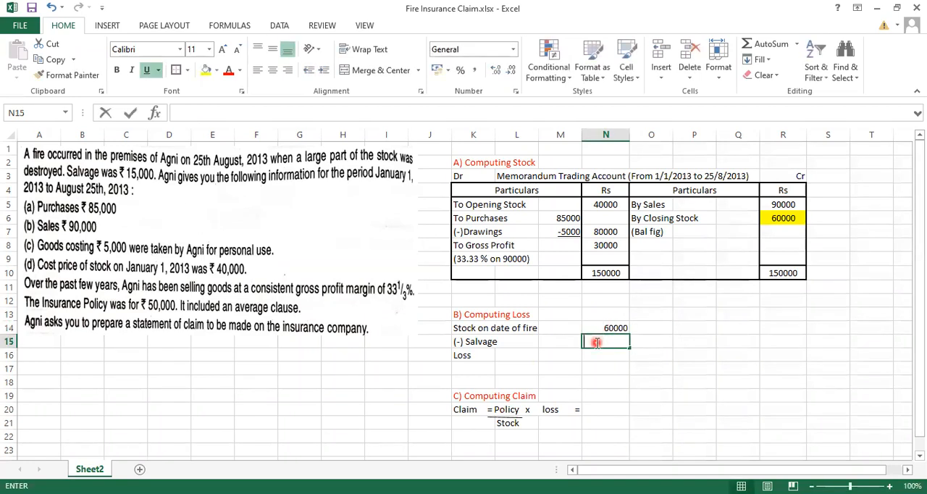
type("(15")
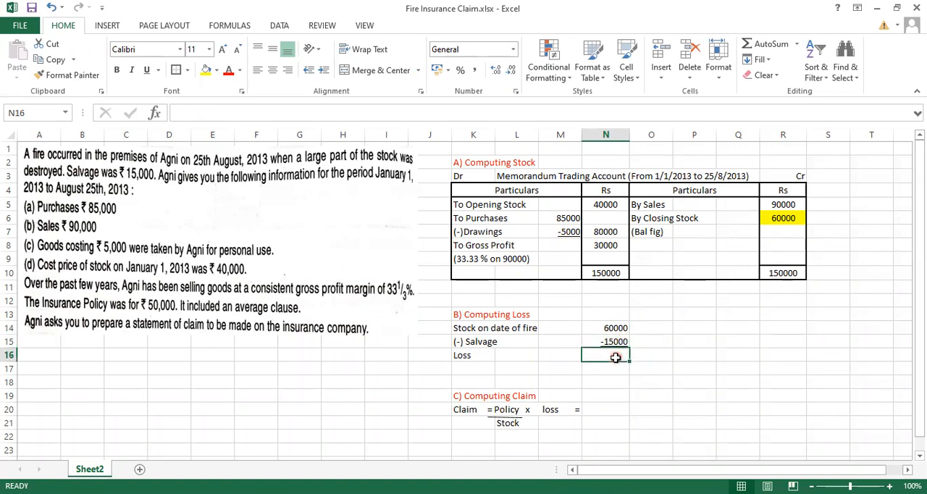
type("45000")
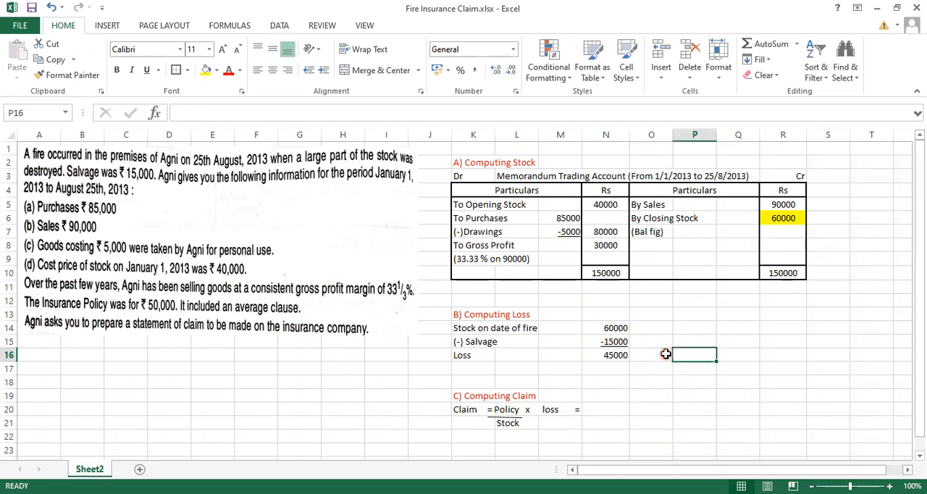
scroll("right", 3)
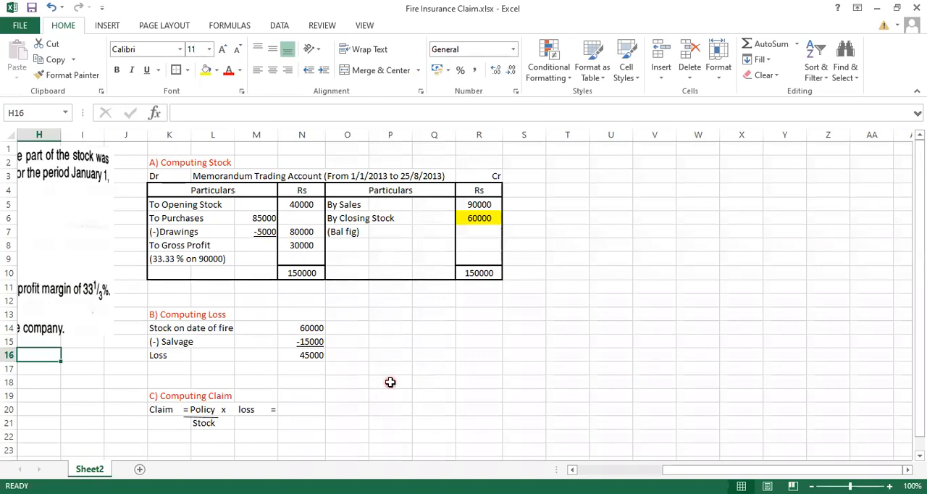
Enter policy 50000 over stock 60000, multiplied by the 45000 loss
left_click(301, 409)
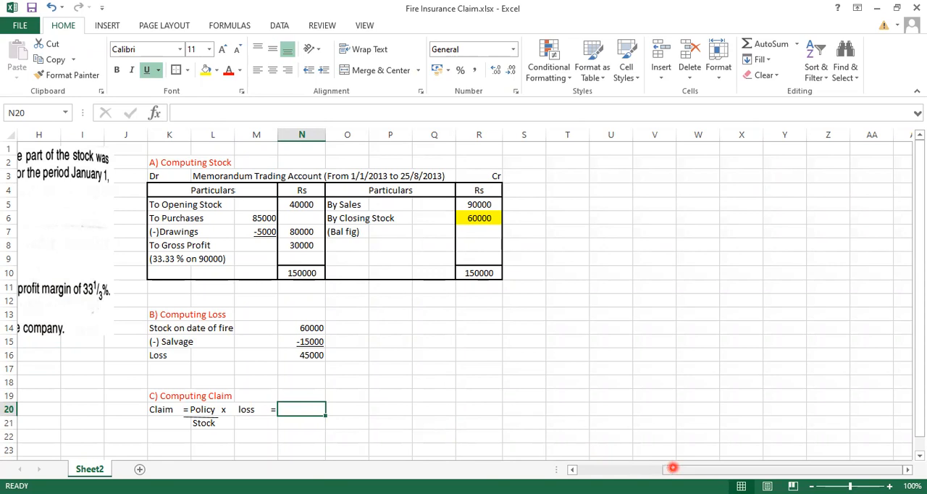
mouse_move(636, 390)
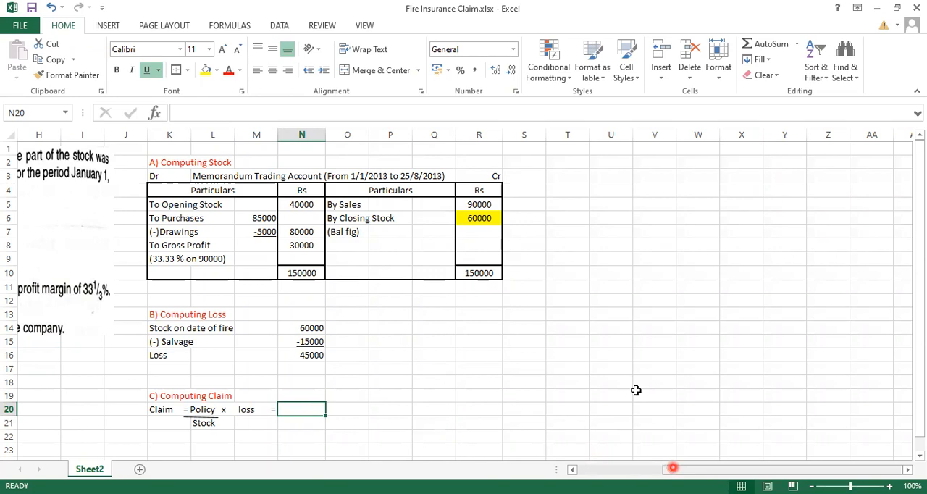
mouse_move(607, 411)
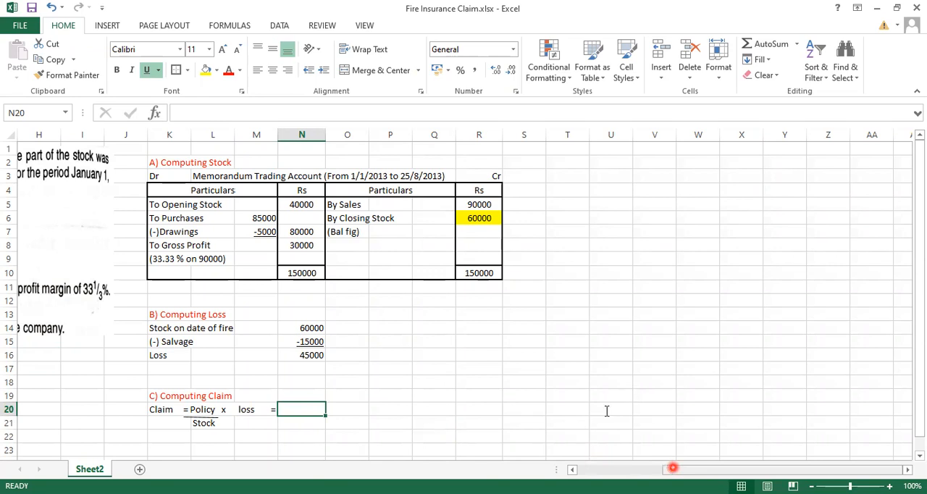
mouse_move(166, 315)
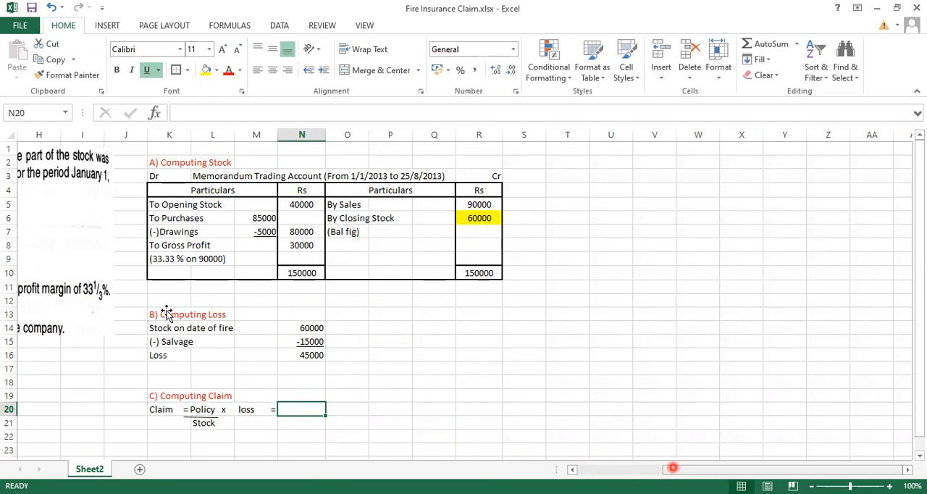
mouse_move(152, 314)
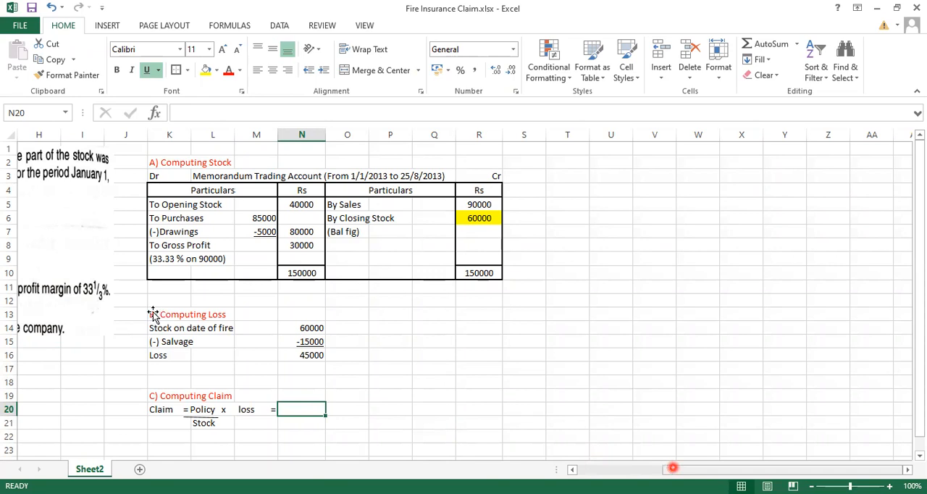
type("50000")
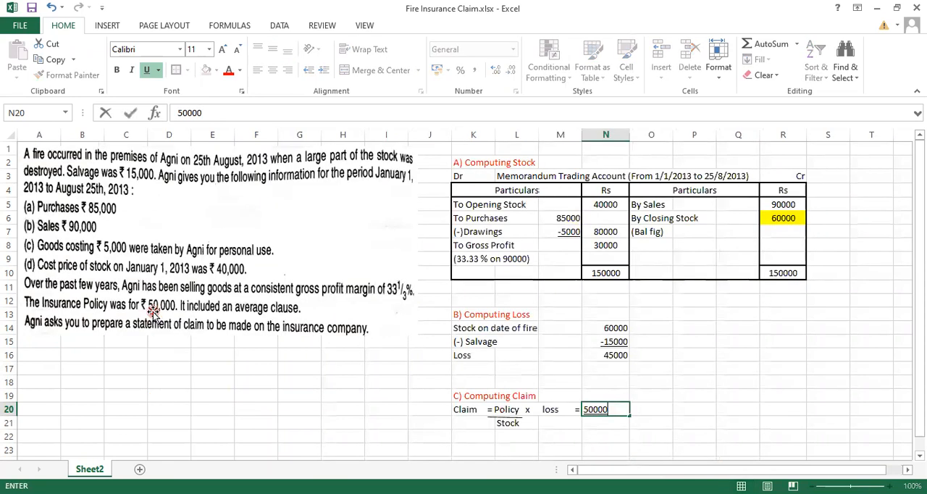
key("Return")
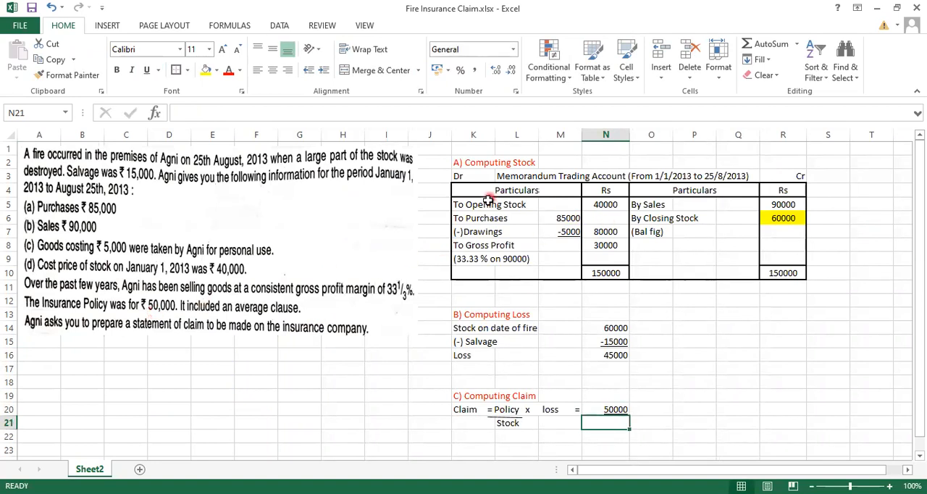
mouse_move(516, 190)
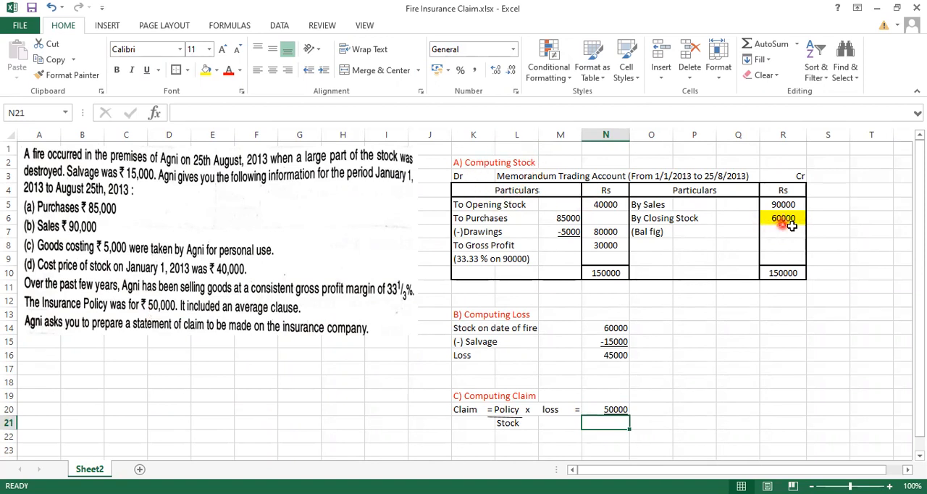
type("60000")
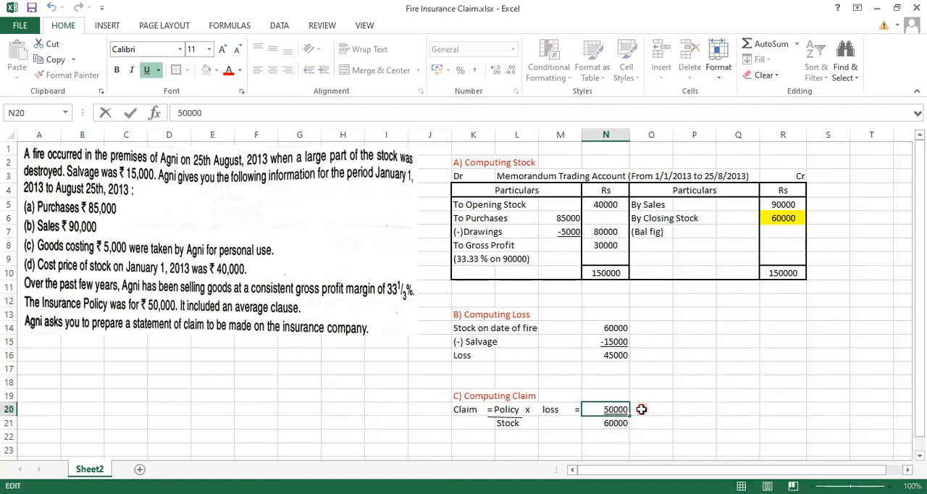
left_click(651, 409)
type("x")
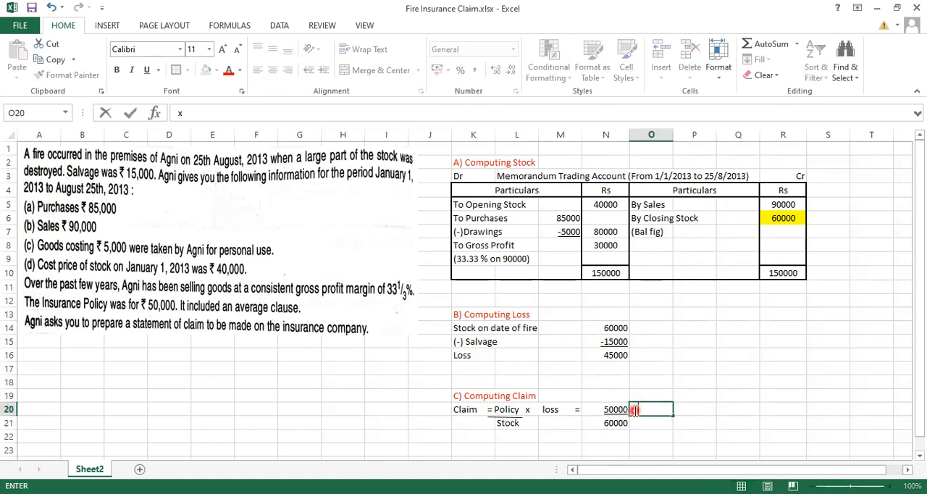
type(" 45000")
key("Return")
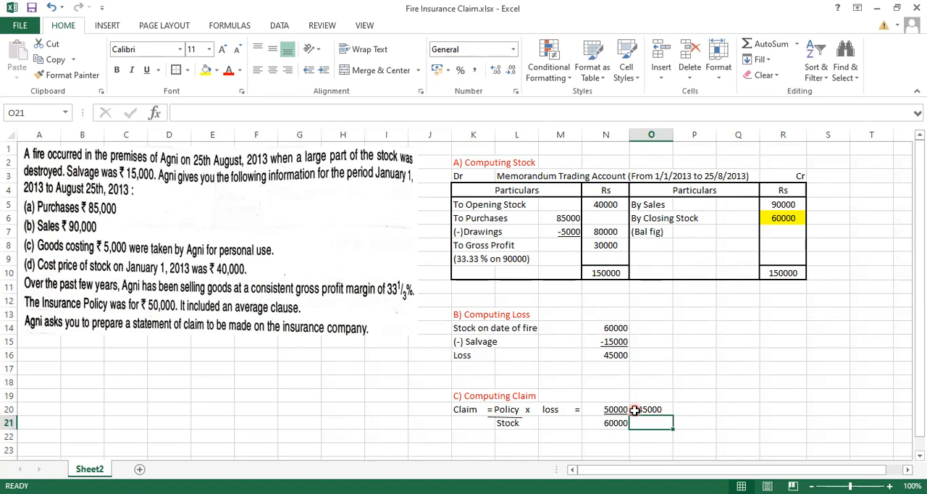
mouse_move(576, 439)
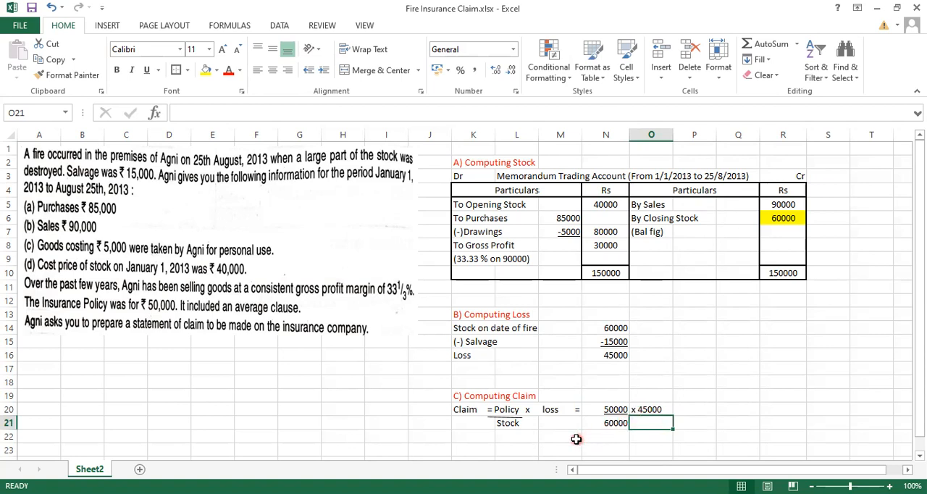
left_click(605, 435)
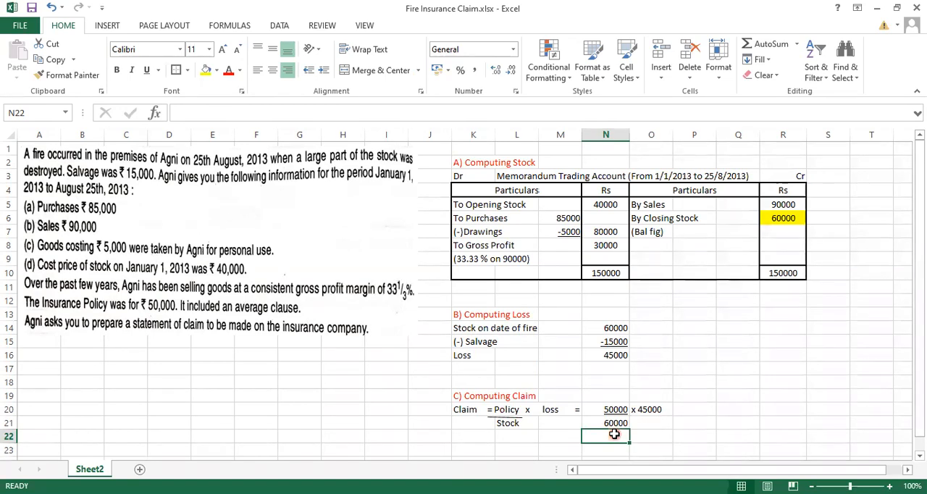
Type the claim result 'Rs 37500' in N22 below the claim fraction
type("Rs")
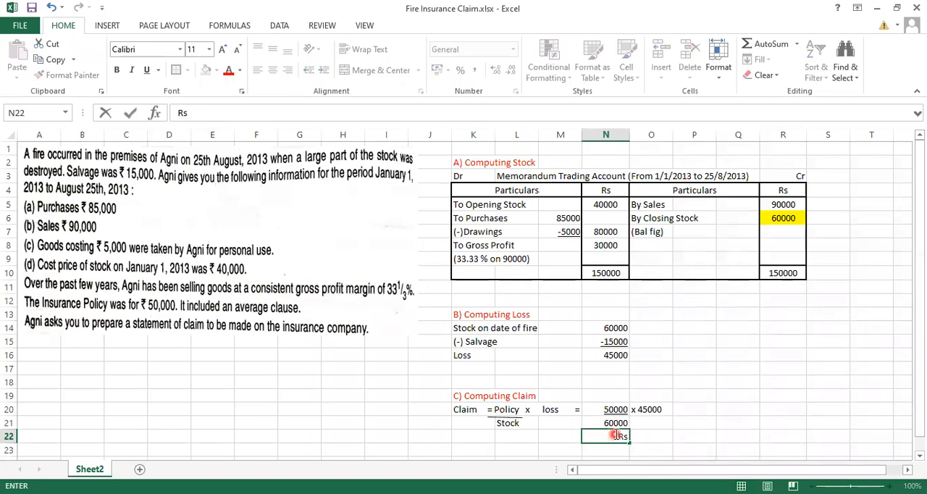
type("3750")
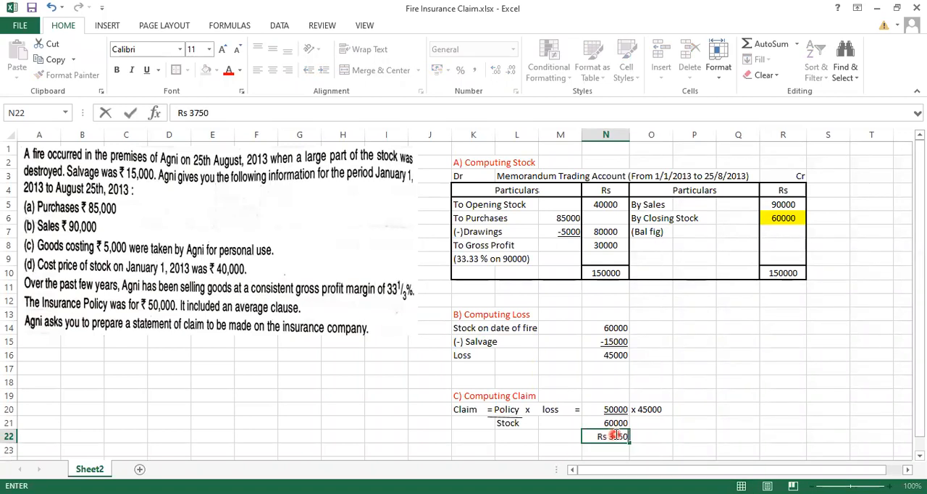
key("Return")
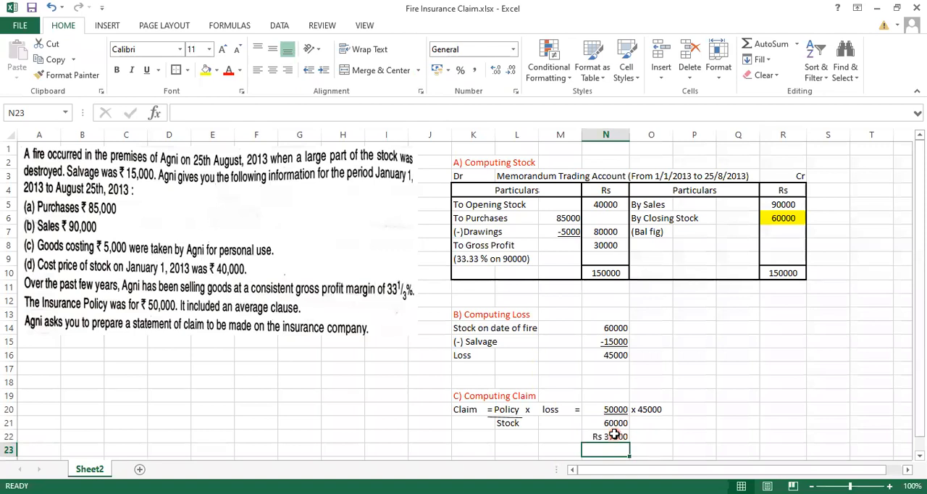